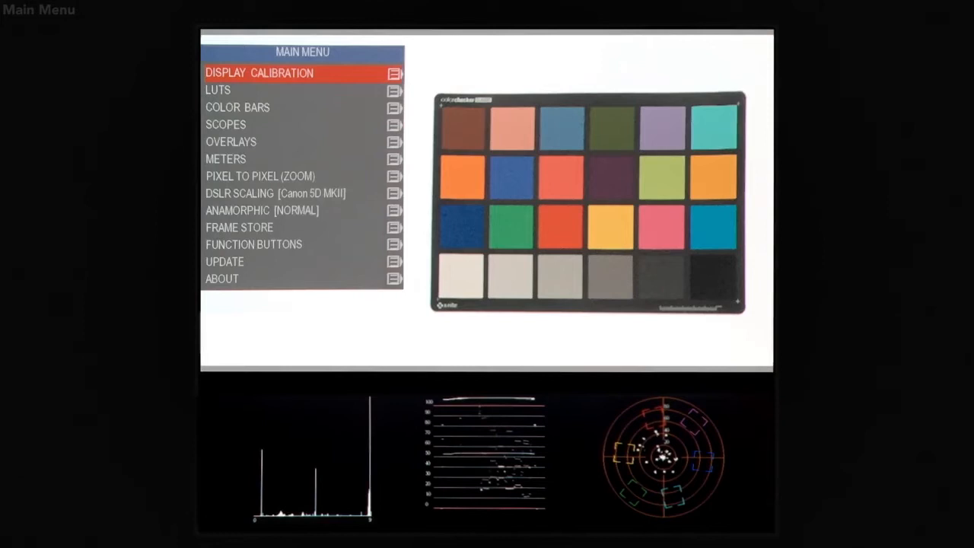
Step: Step through the display calibration settings and lower the blue level to -5
{"action": "left_click", "coordinate": [259, 73]}
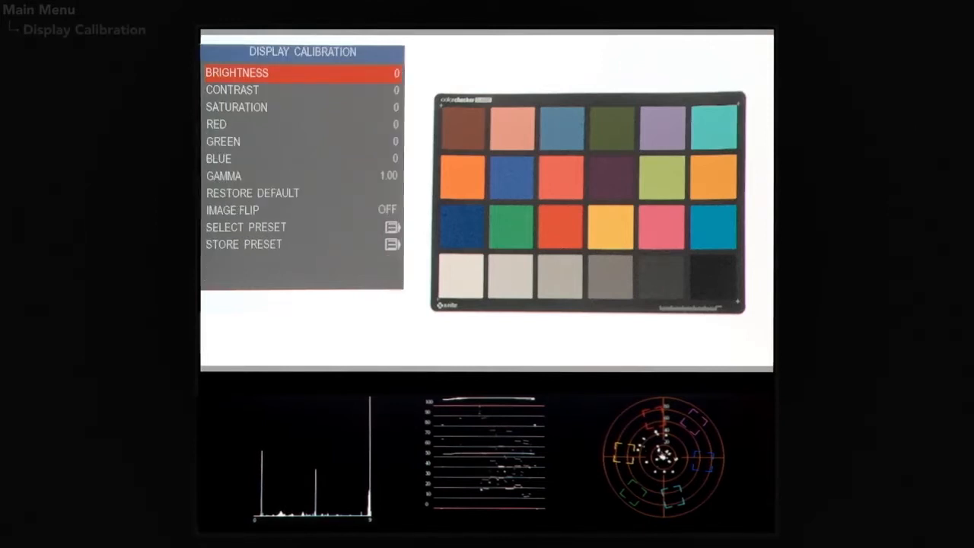
{"action": "key", "text": "down"}
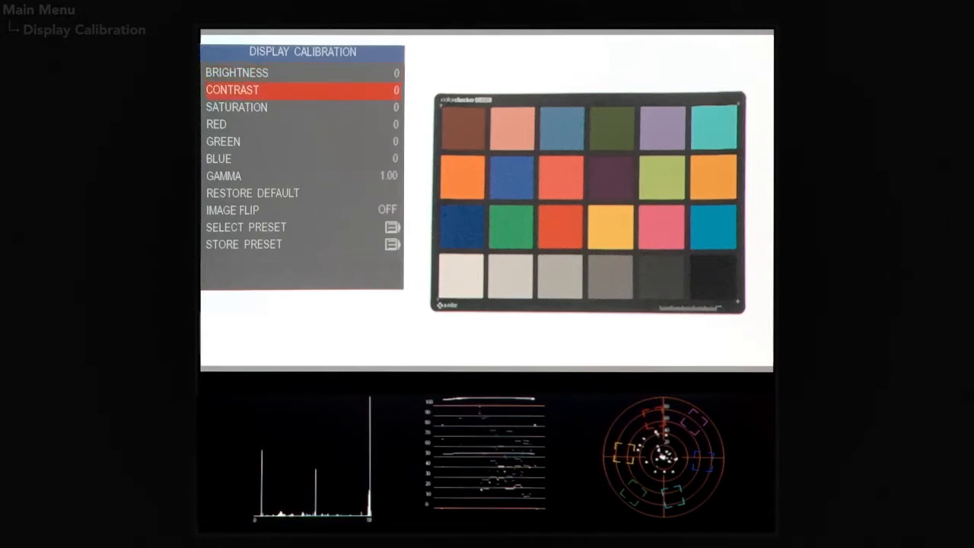
{"action": "key", "text": "Down"}
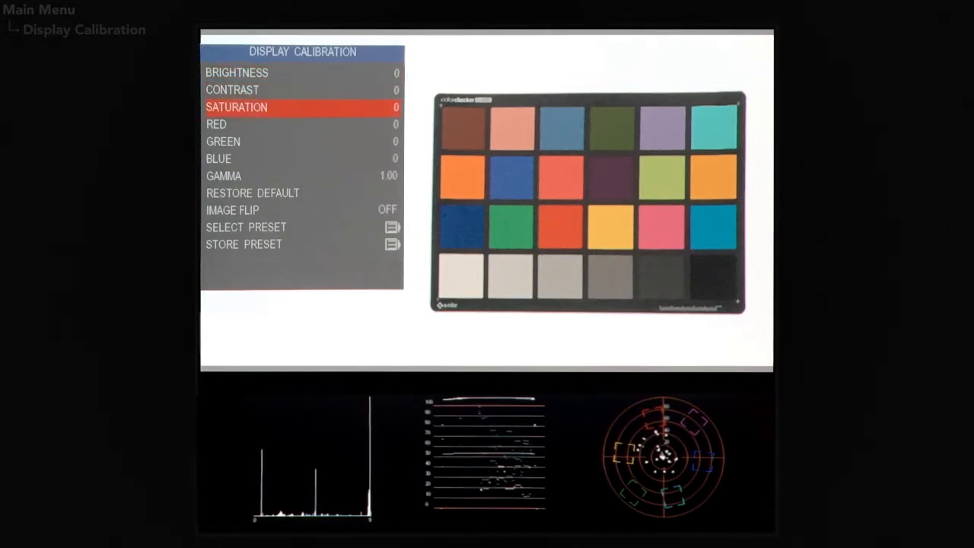
{"action": "key", "text": "Down"}
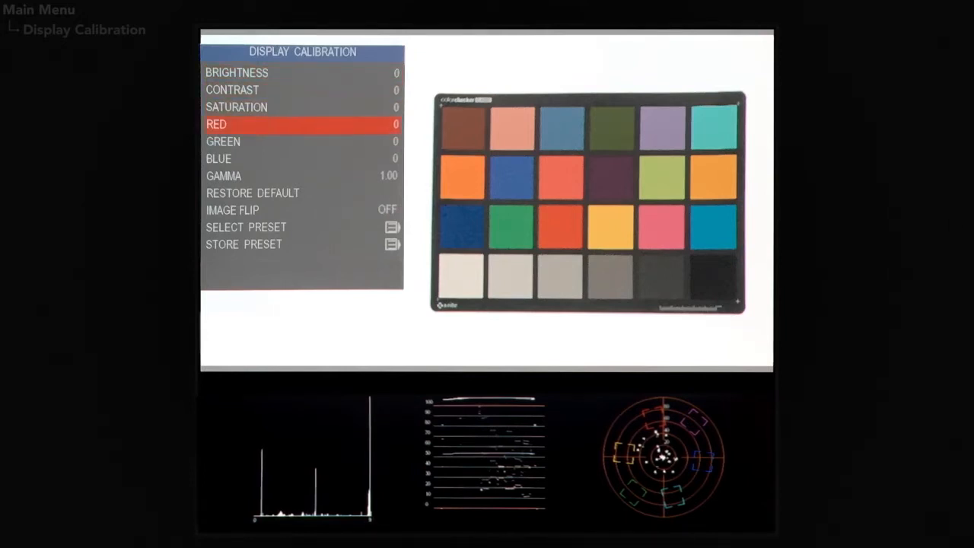
{"action": "key", "text": "down"}
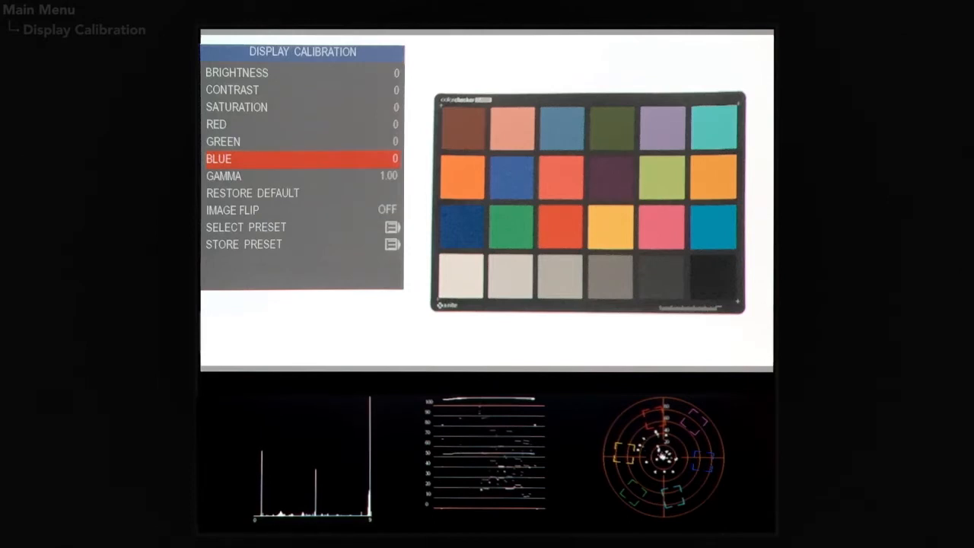
{"action": "key", "text": "Left"}
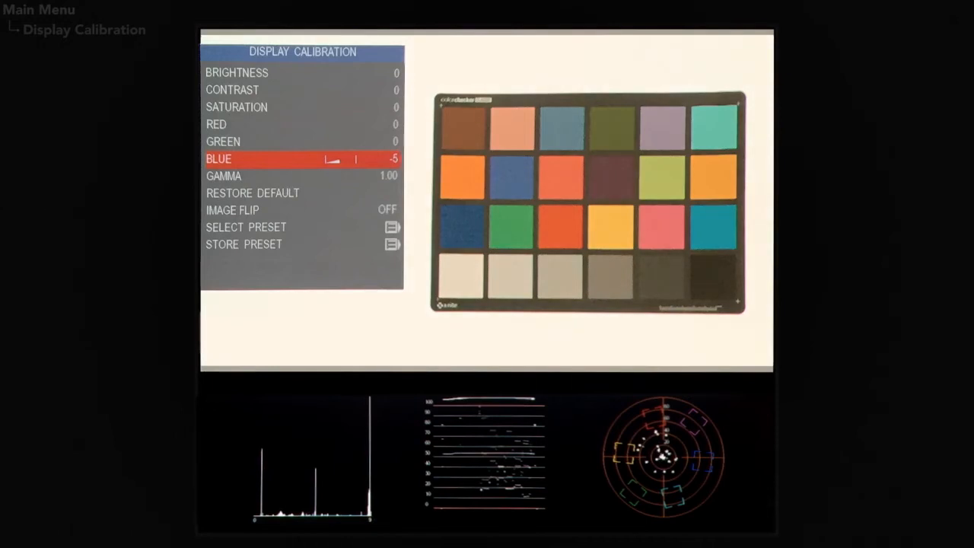
Step: Restore calibration defaults, browse image flip and preset storage, and return to the main menu
{"action": "key", "text": "Down"}
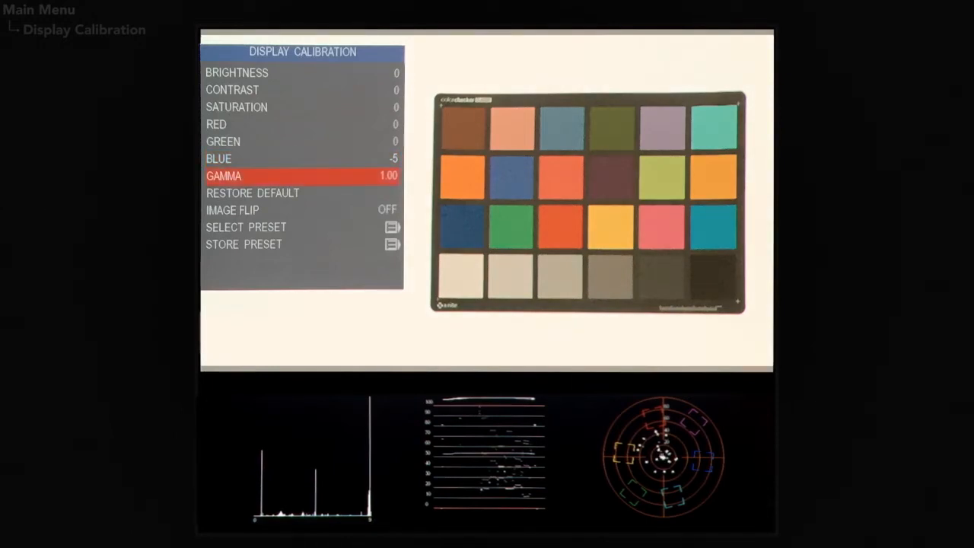
{"action": "key", "text": "Down"}
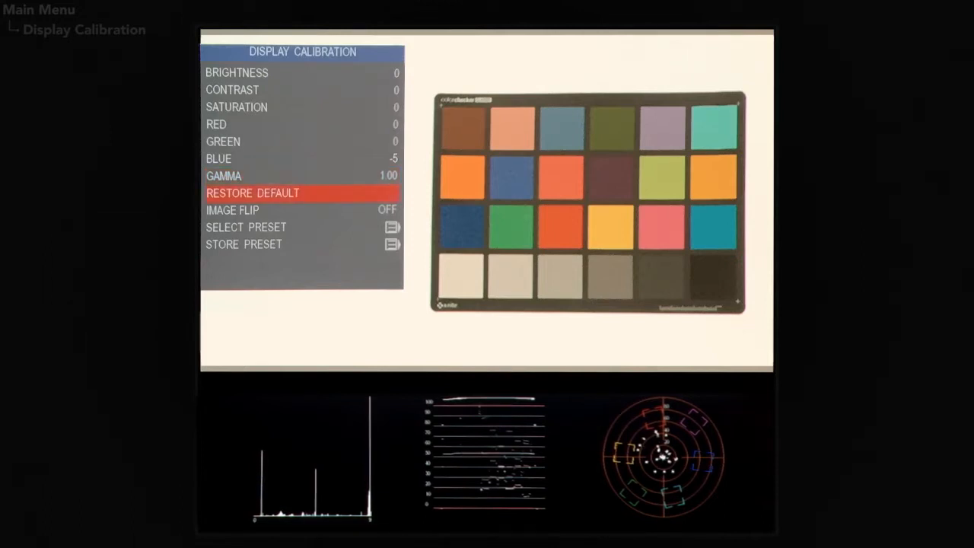
{"action": "left_click", "coordinate": [252, 192]}
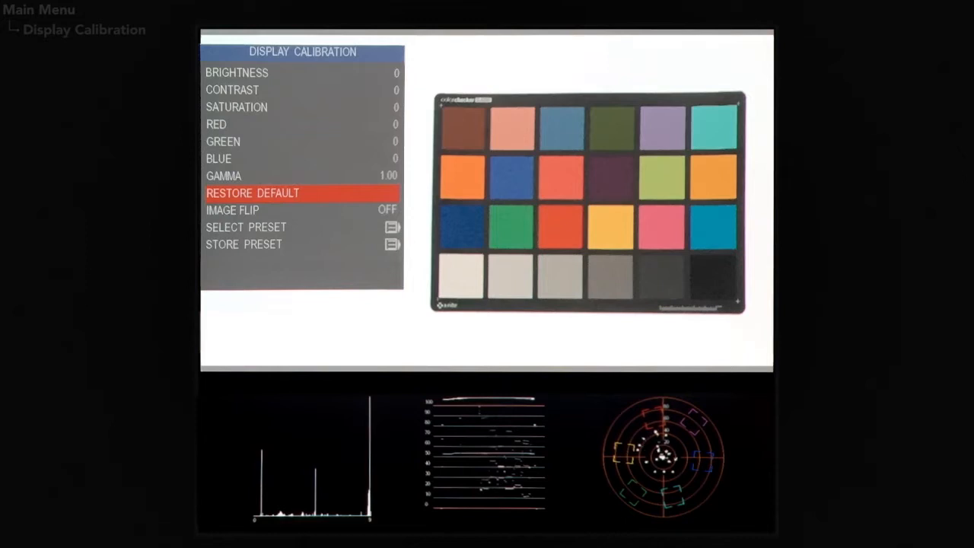
{"action": "key", "text": "Down"}
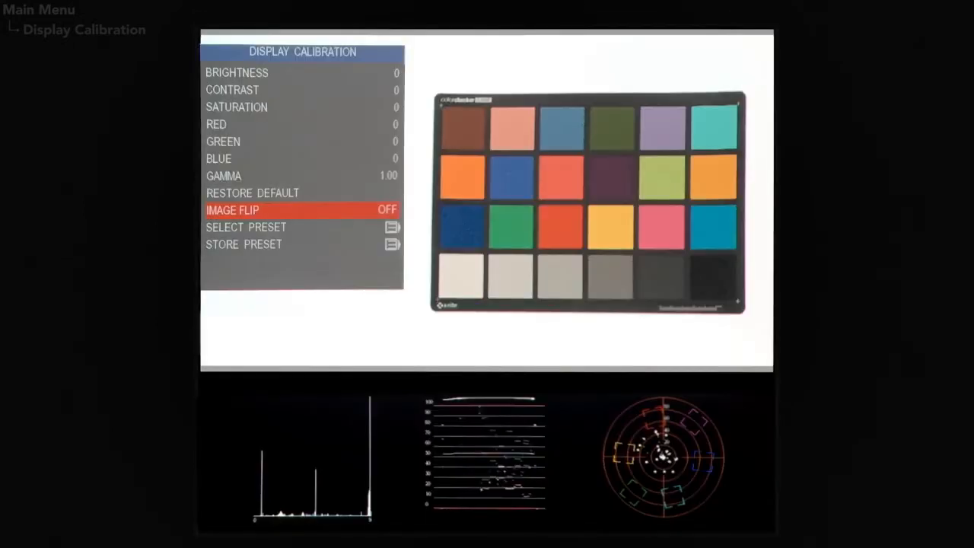
{"action": "key", "text": "Down"}
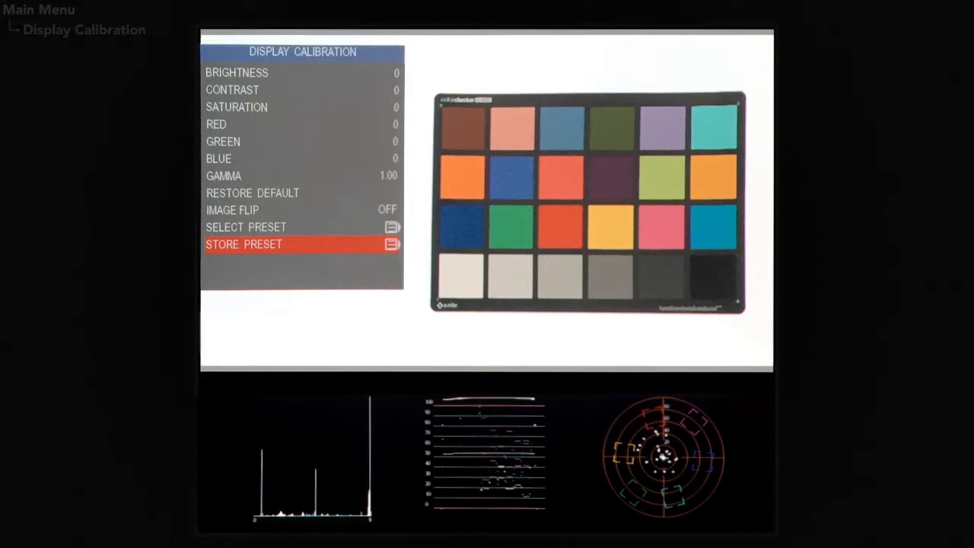
{"action": "left_click", "coordinate": [243, 245]}
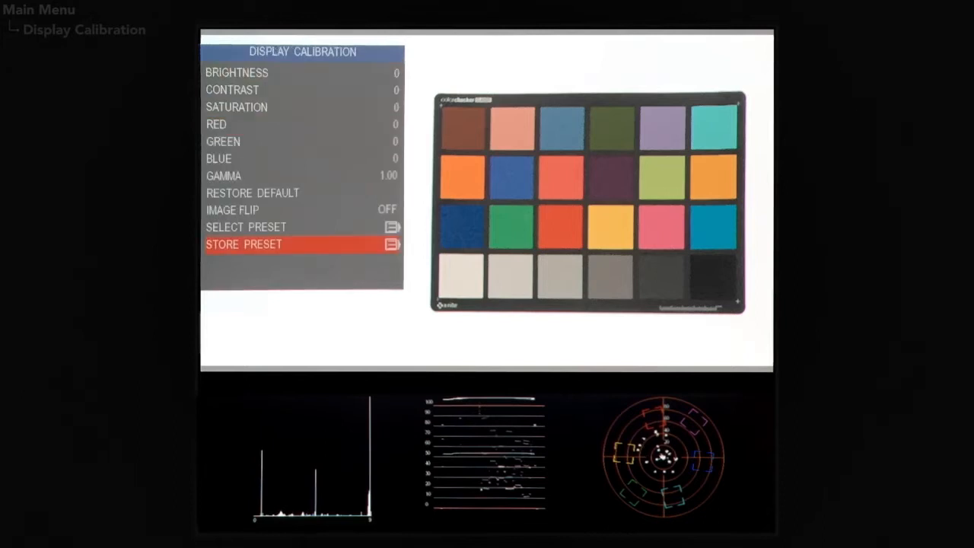
{"action": "key", "text": "up"}
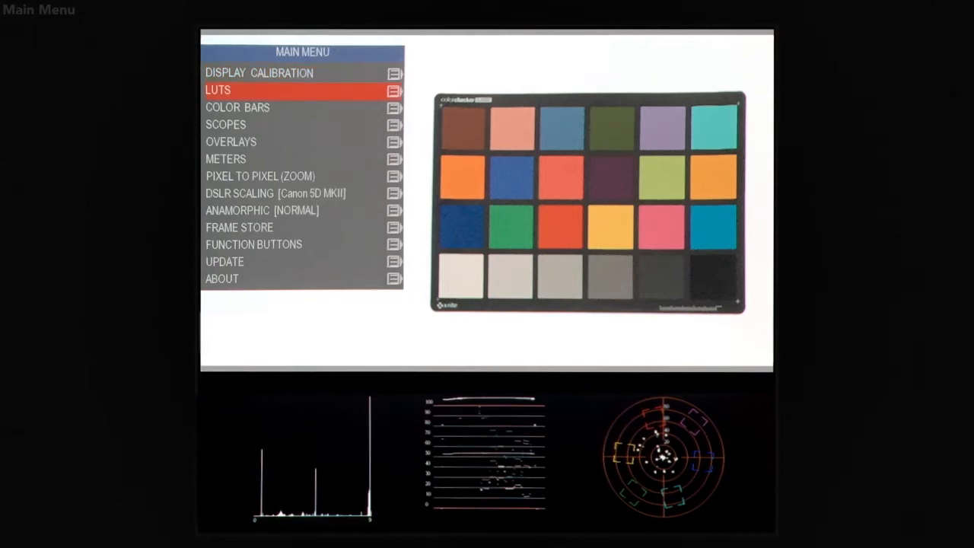
Step: Browse the LUT import slots and choose a .cube file for Import LUT 1
{"action": "left_click", "coordinate": [218, 90]}
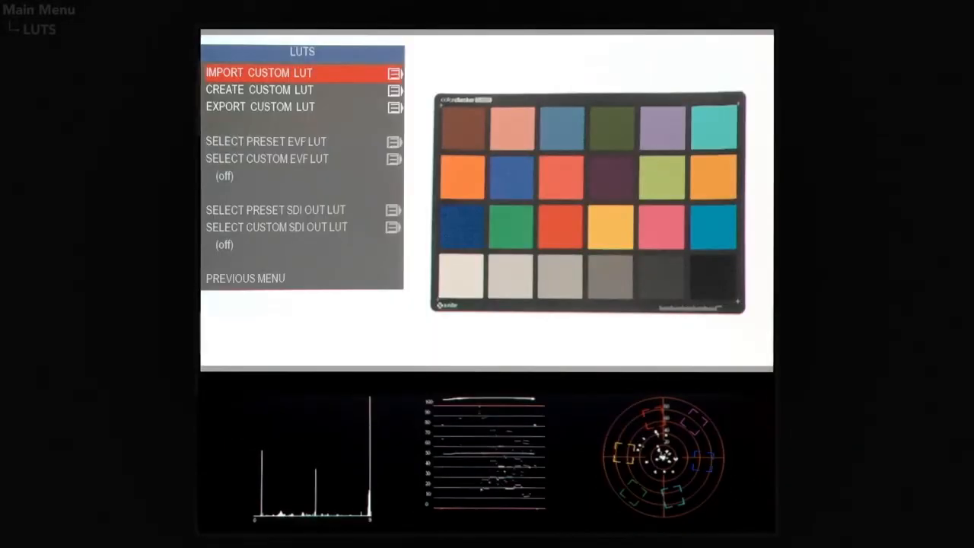
{"action": "left_click", "coordinate": [259, 73]}
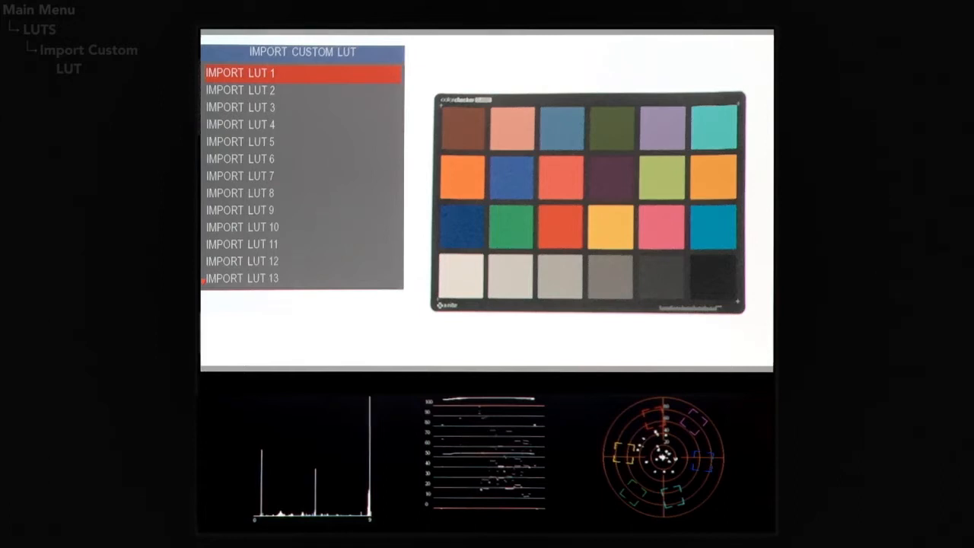
{"action": "left_click", "coordinate": [240, 72]}
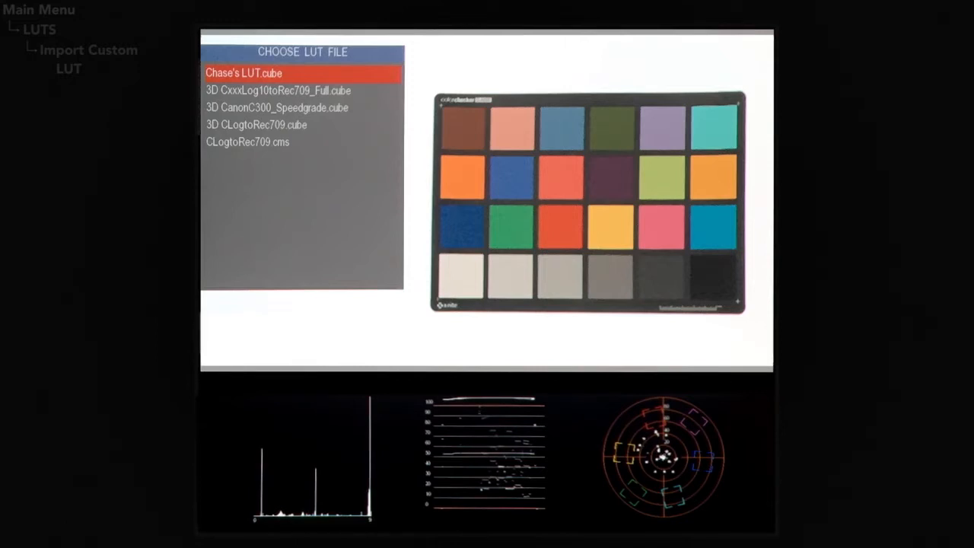
{"action": "left_click", "coordinate": [244, 72]}
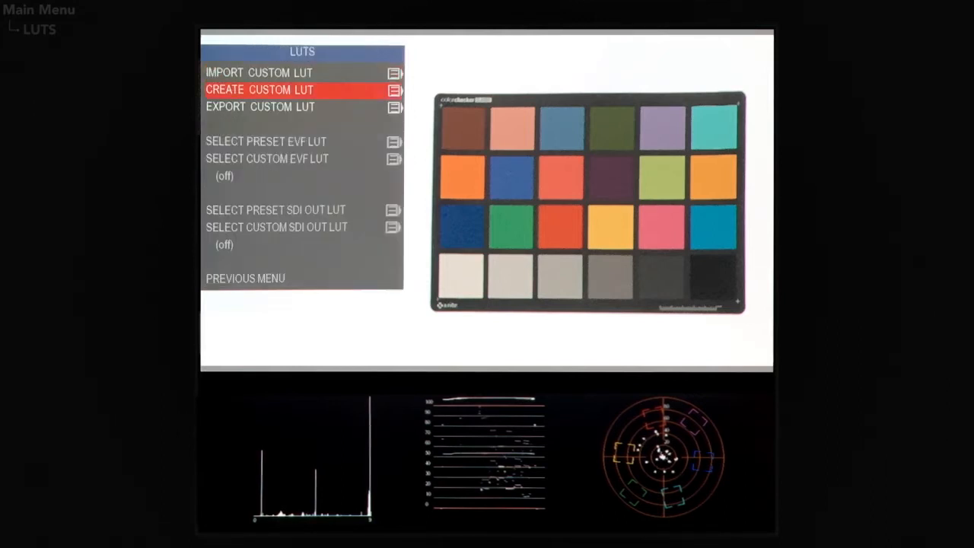
{"action": "left_click", "coordinate": [258, 89]}
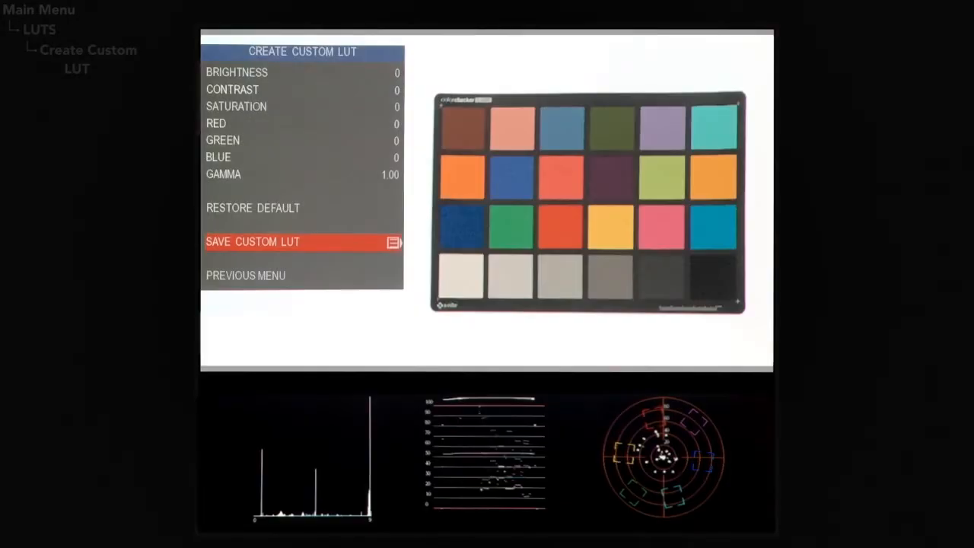
{"action": "left_click", "coordinate": [252, 241]}
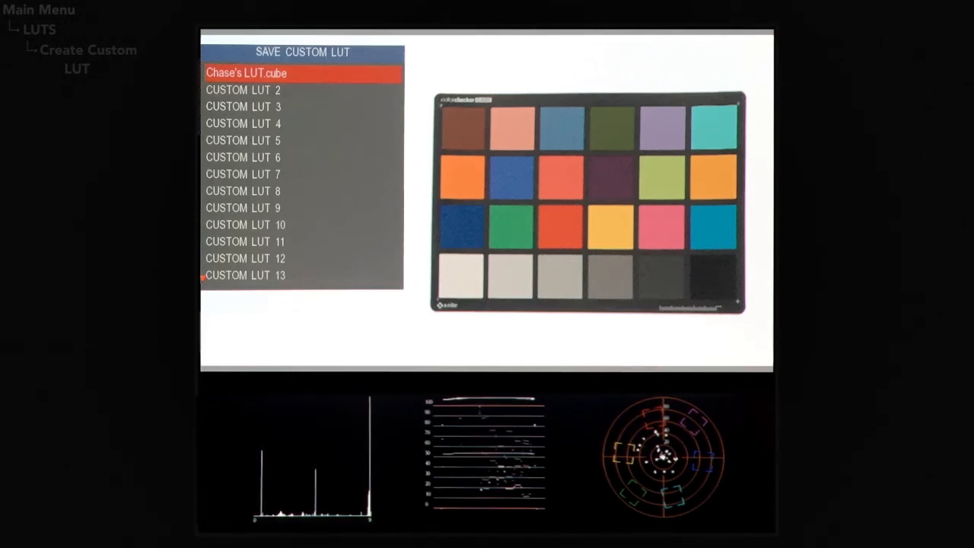
{"action": "key", "text": "Down"}
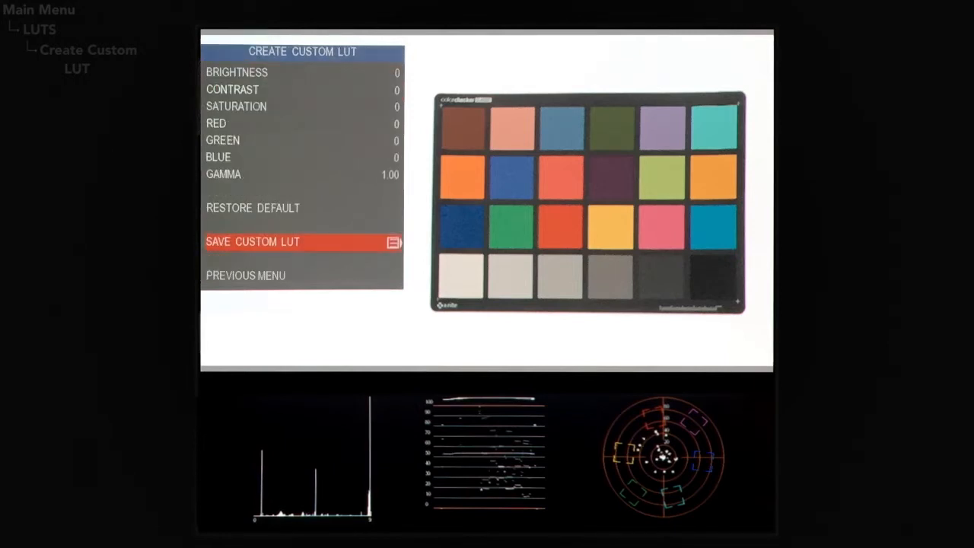
{"action": "left_click", "coordinate": [246, 274]}
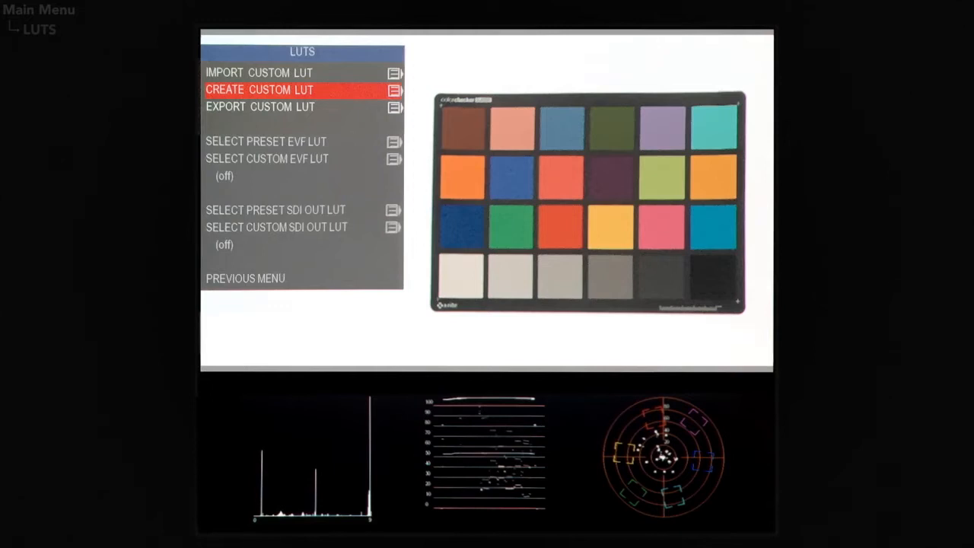
{"action": "key", "text": "Down"}
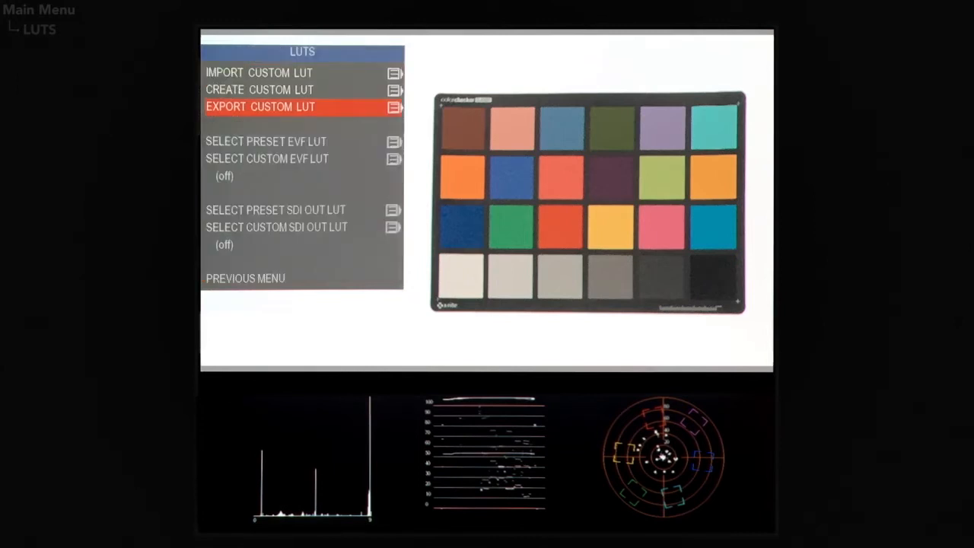
Step: Browse the preset EVF LUT choices, then move down to Select Custom EVF LUT
{"action": "key", "text": "Down"}
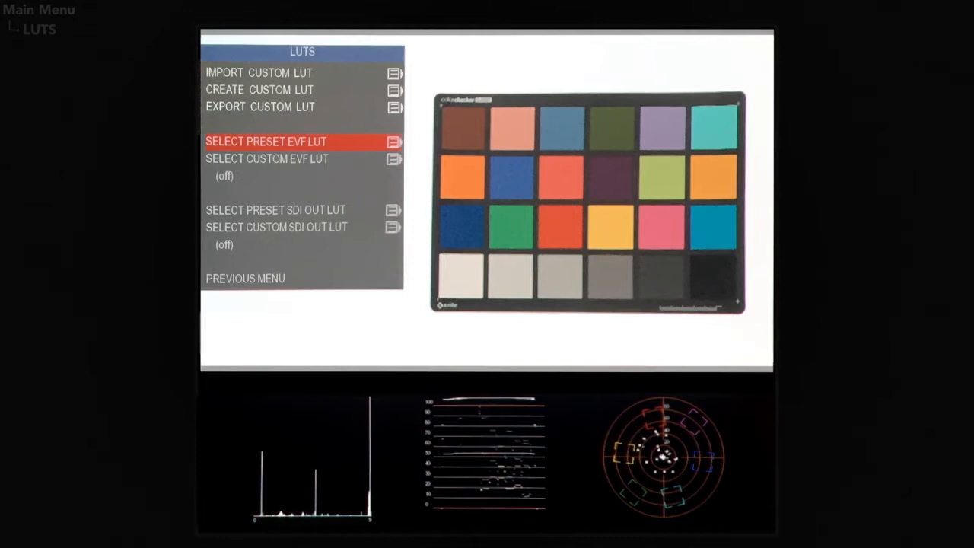
{"action": "key", "text": "Down"}
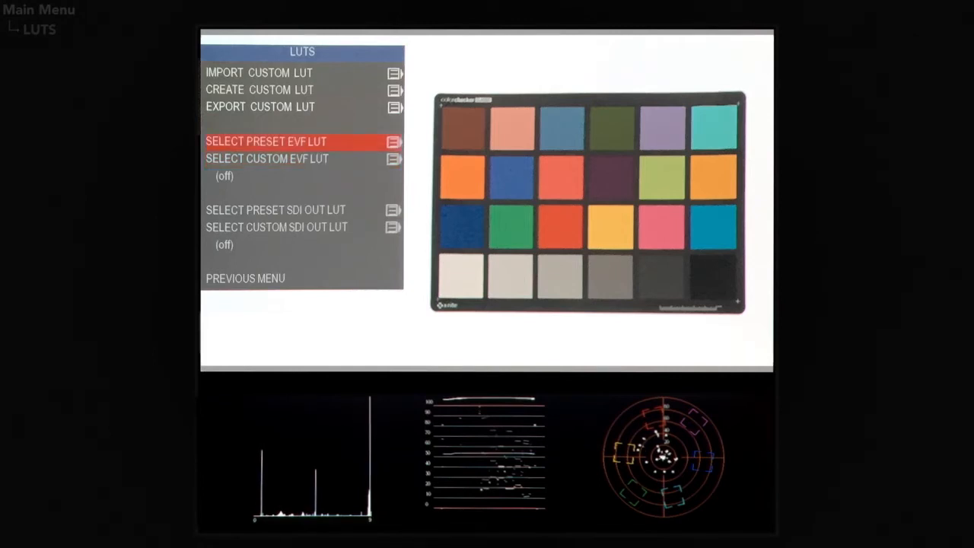
{"action": "left_click", "coordinate": [266, 142]}
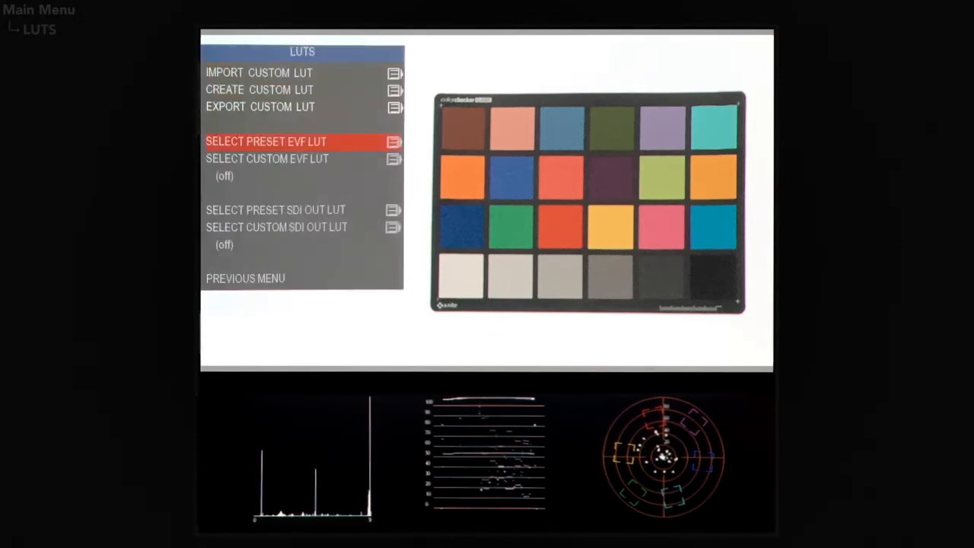
{"action": "key", "text": "Down"}
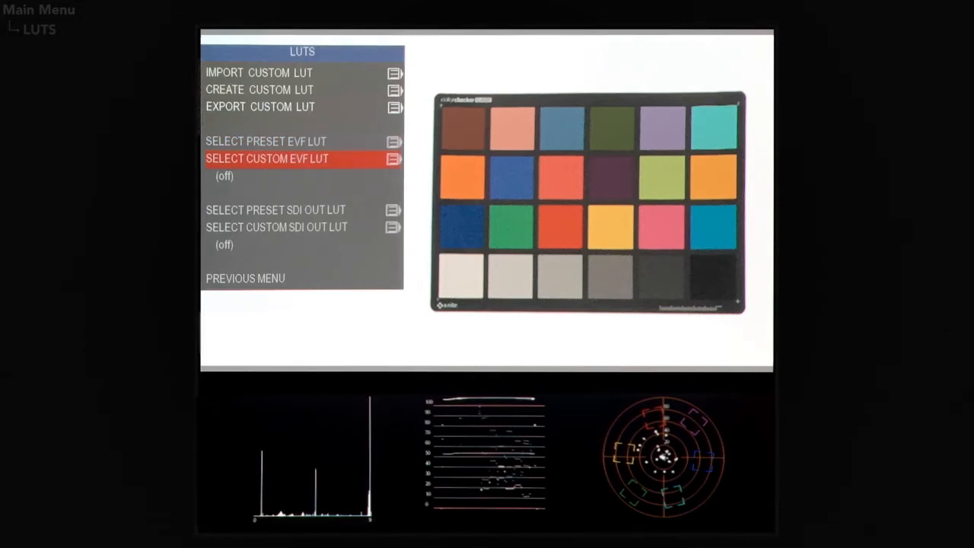
Step: Set the custom EVF LUT to Chase's LUT.cube, switch it back off, and exit
{"action": "left_click", "coordinate": [267, 159]}
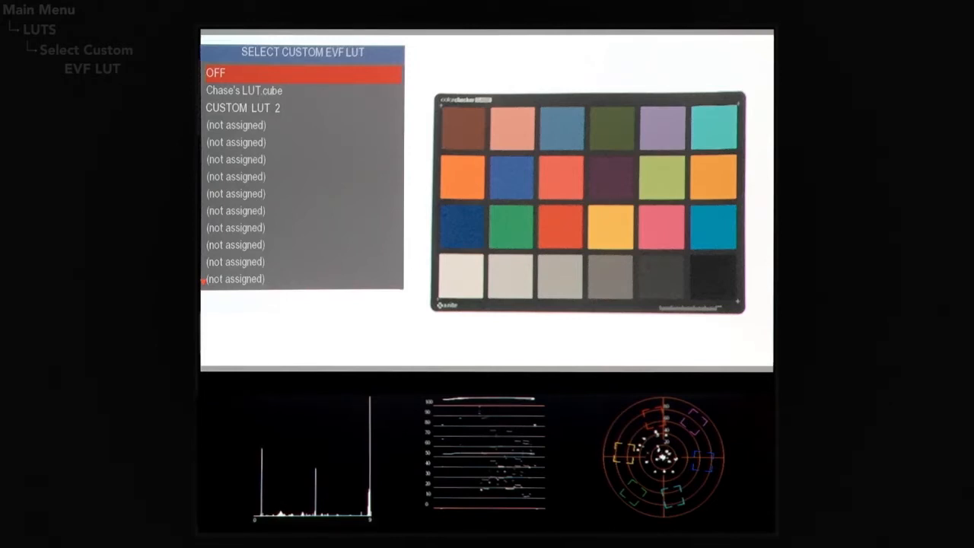
{"action": "key", "text": "Escape"}
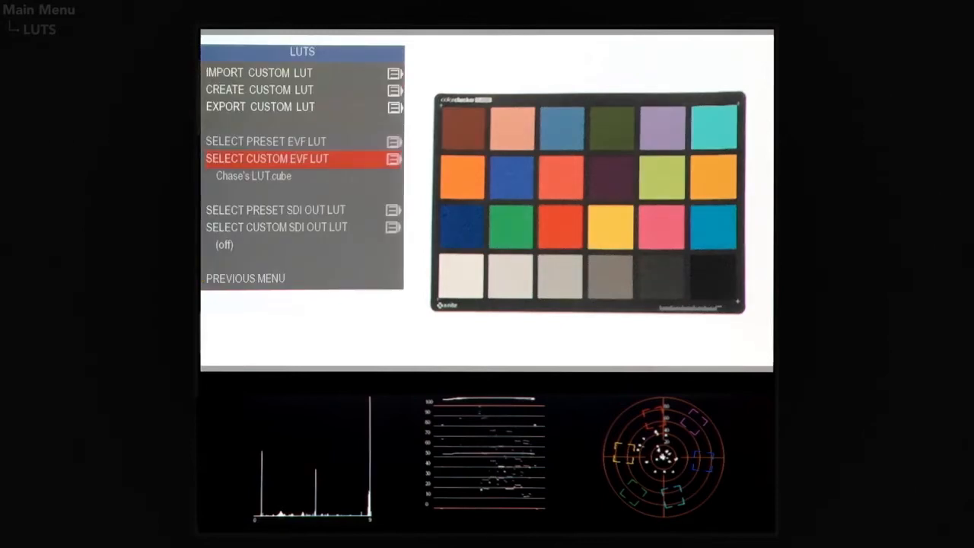
{"action": "left_click", "coordinate": [266, 158]}
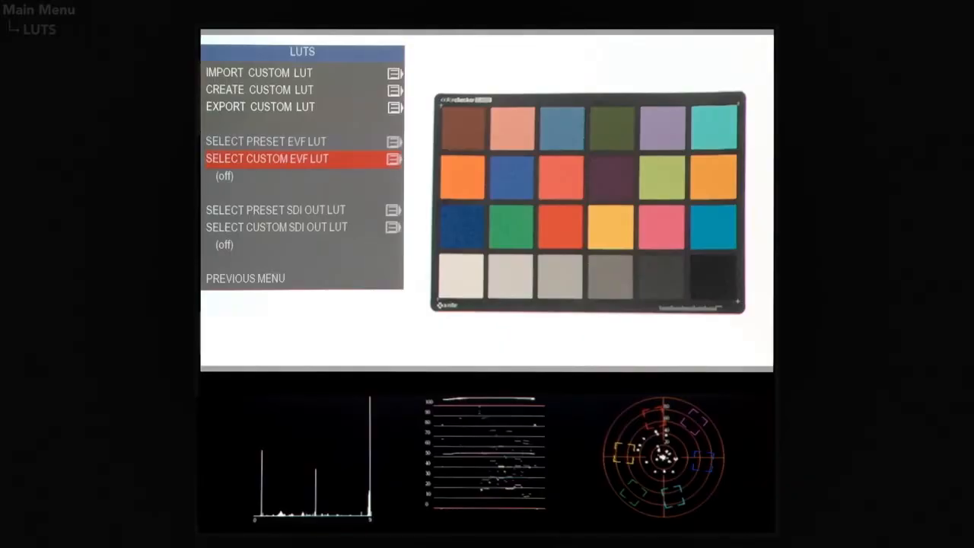
{"action": "key", "text": "Down"}
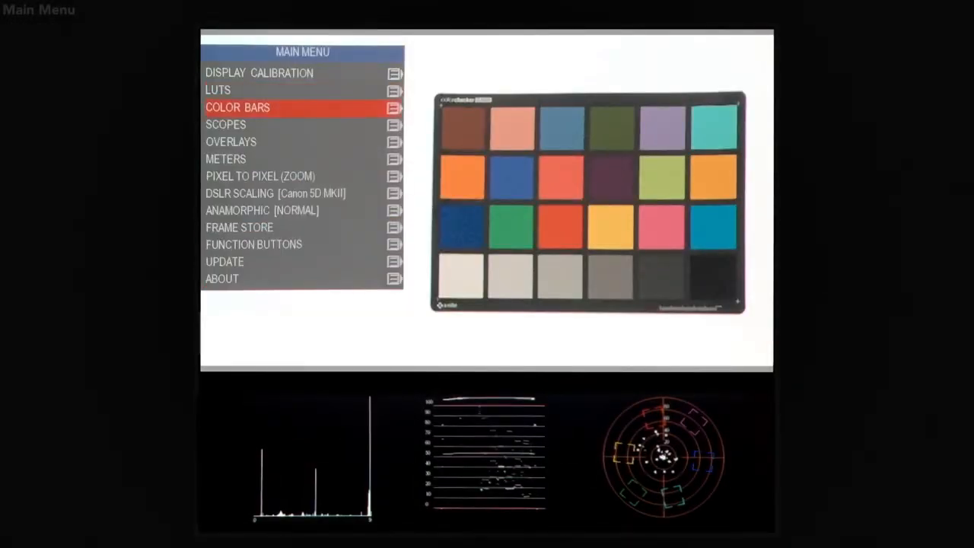
Step: Browse the color bars options including MACBETH, then enter Scopes and EVF Scopes
{"action": "left_click", "coordinate": [237, 108]}
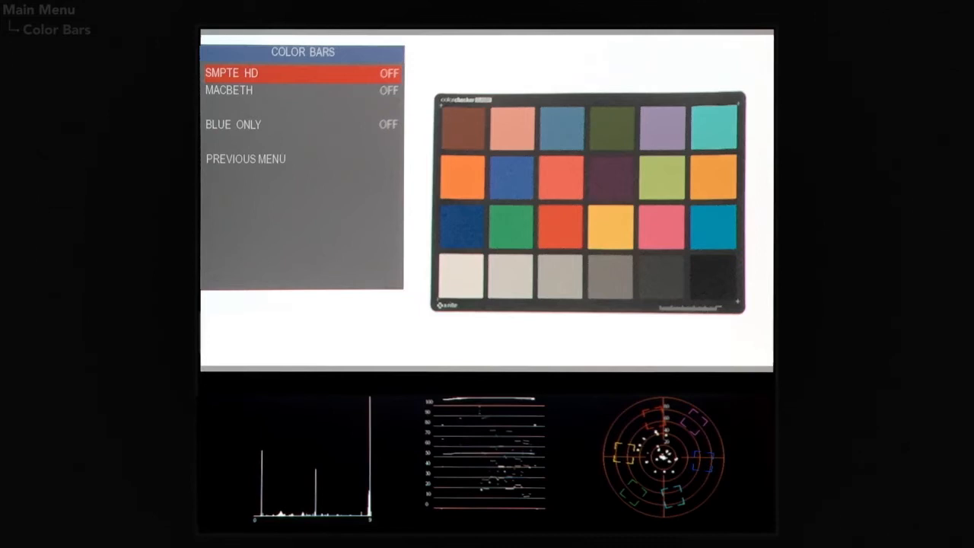
{"action": "key", "text": "Down"}
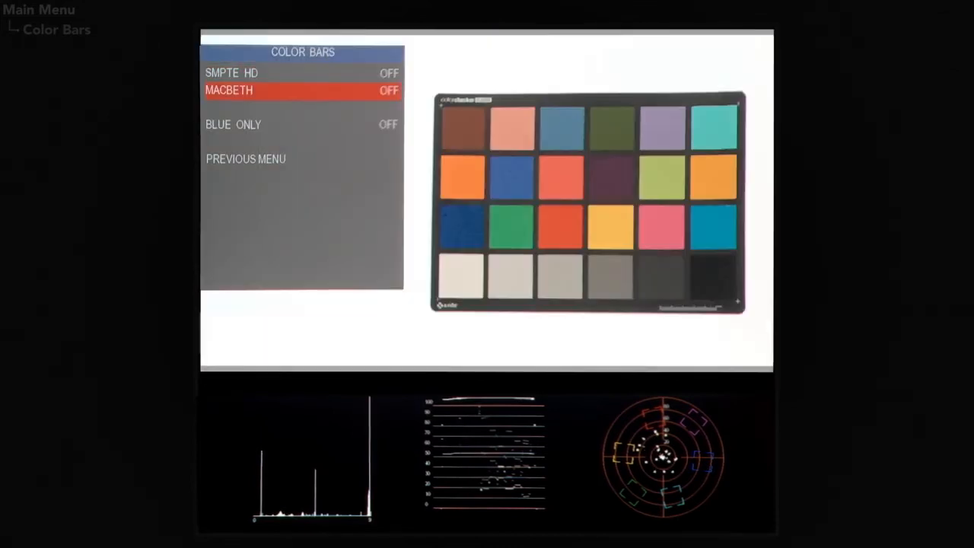
{"action": "left_click", "coordinate": [302, 124]}
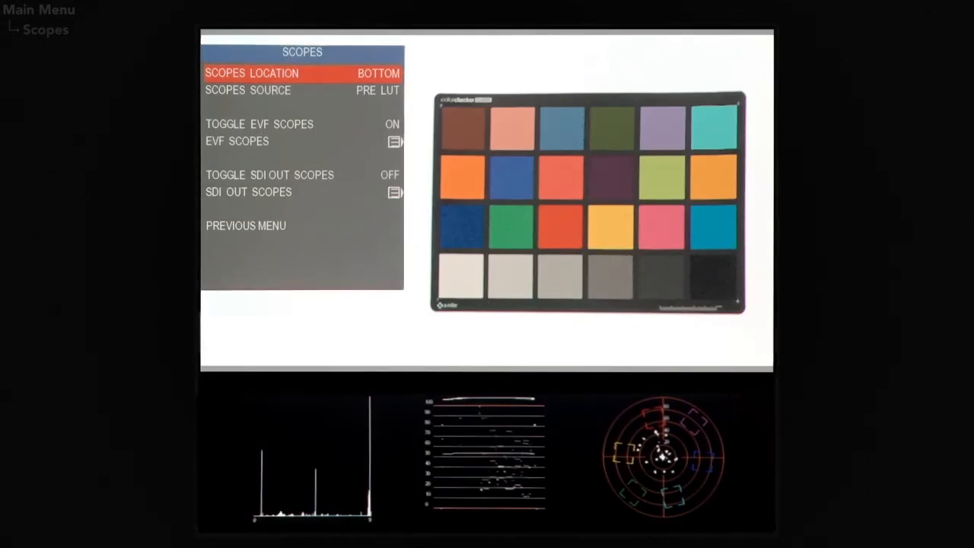
{"action": "key", "text": "Down"}
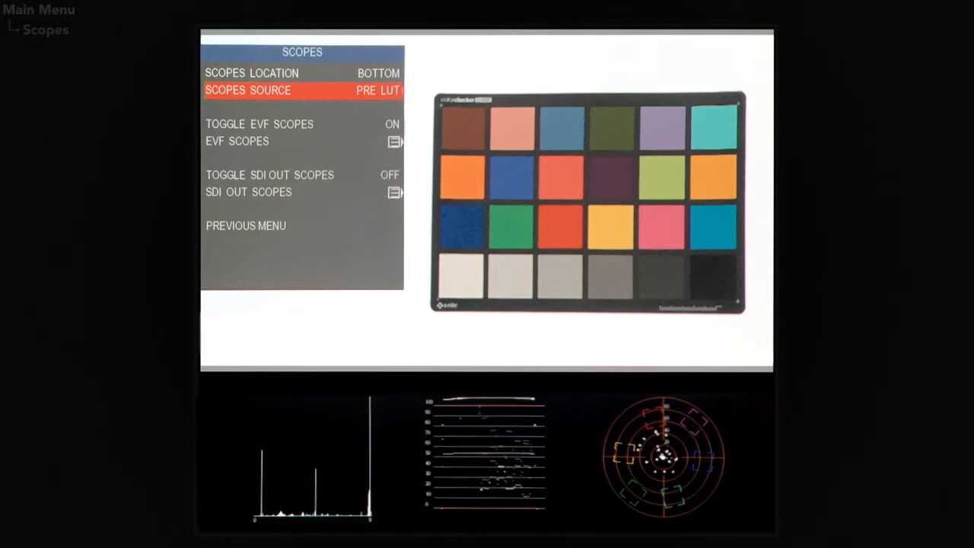
{"action": "left_click", "coordinate": [358, 90]}
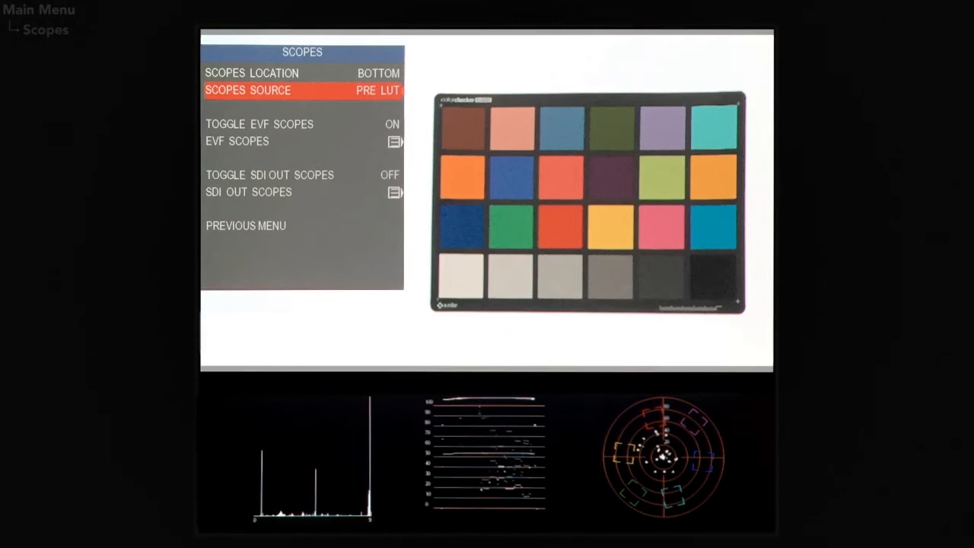
{"action": "key", "text": "Down"}
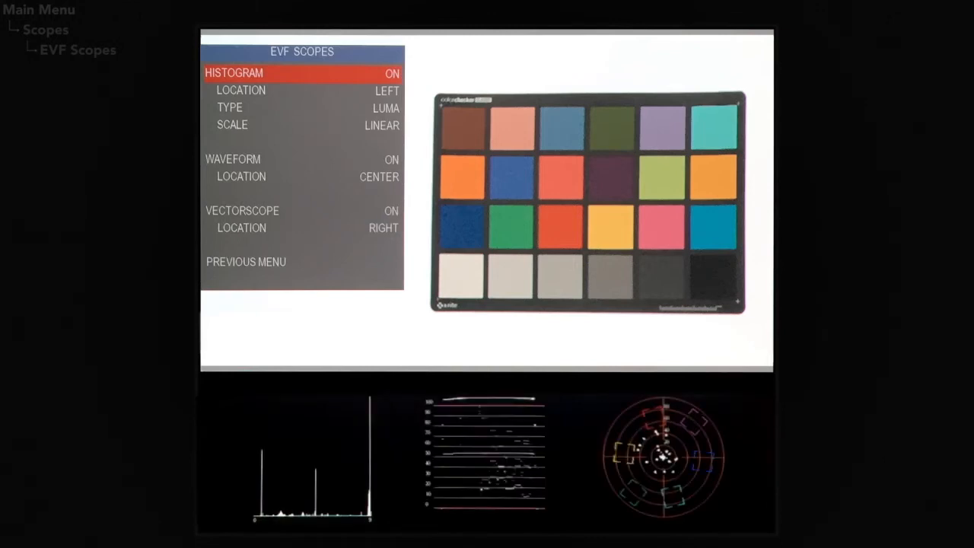
Step: Cycle the histogram location through right and center, then back to left
{"action": "key", "text": "Down"}
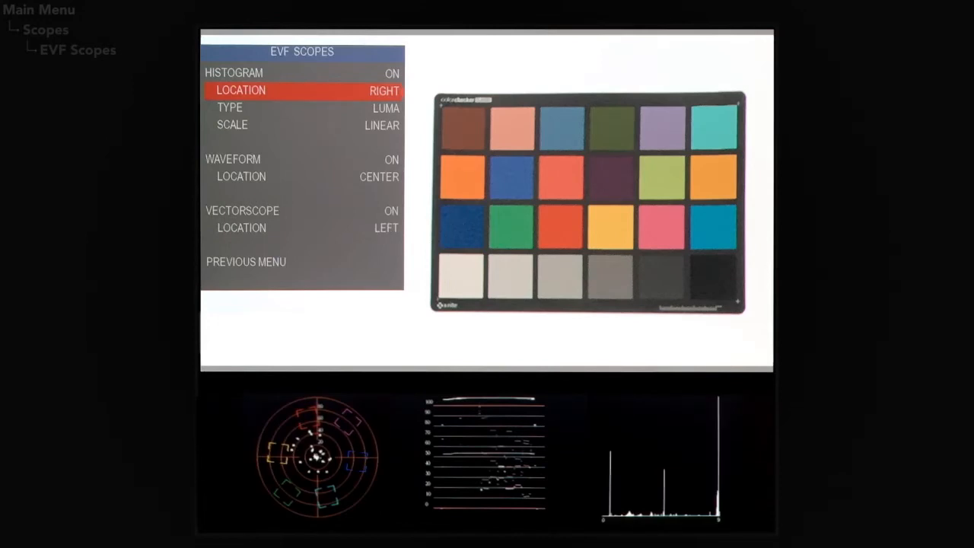
{"action": "left_click", "coordinate": [384, 91]}
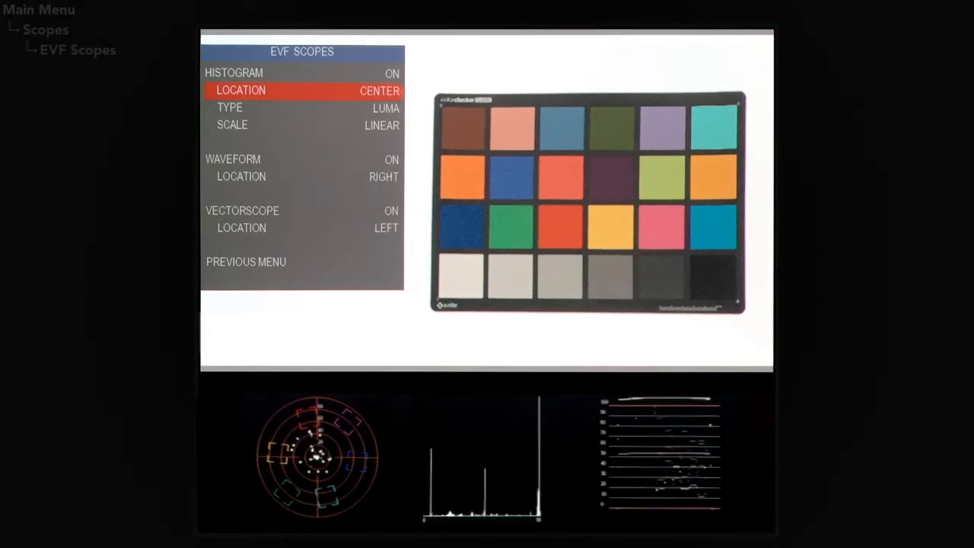
{"action": "left_click", "coordinate": [379, 91]}
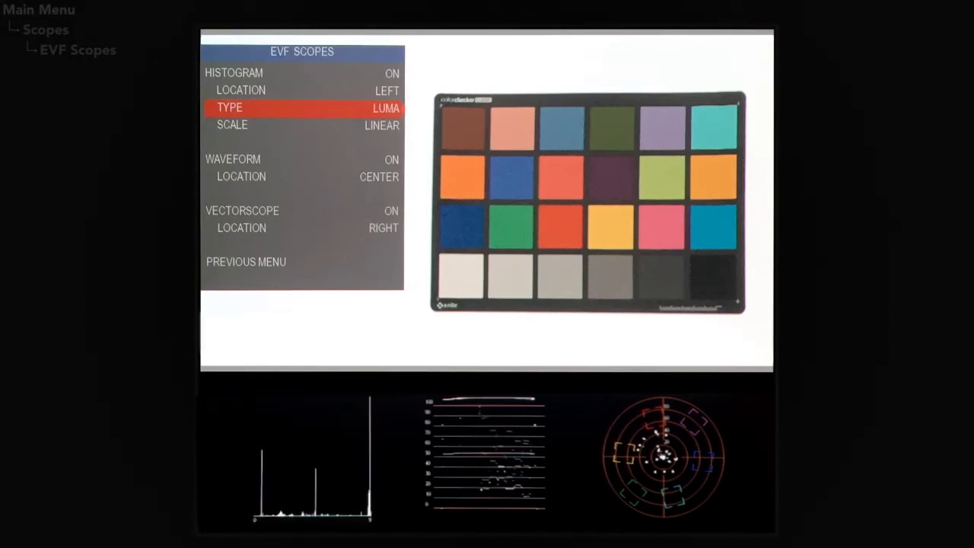
Step: Toggle the histogram scale to log and back to linear, then return to the main menu
{"action": "key", "text": "Down"}
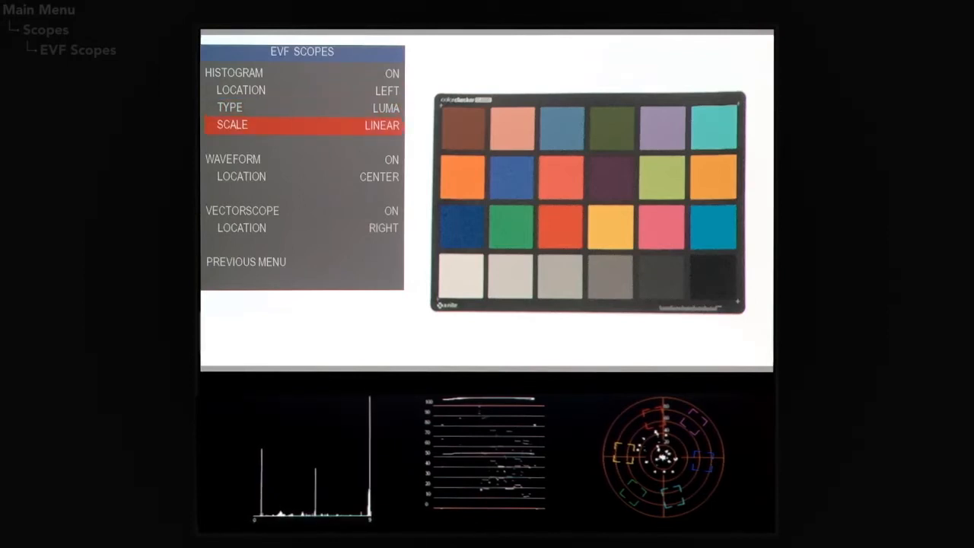
{"action": "left_click", "coordinate": [382, 125]}
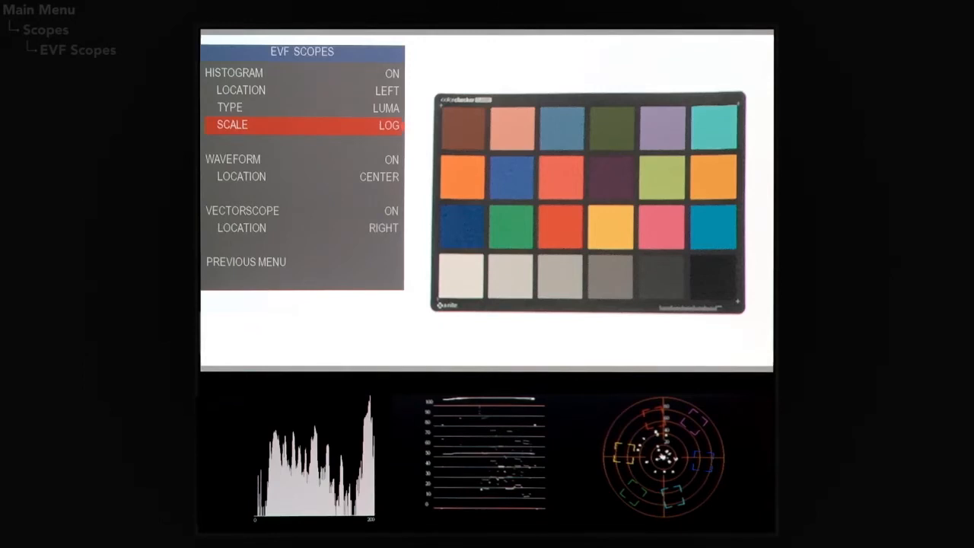
{"action": "left_click", "coordinate": [388, 125]}
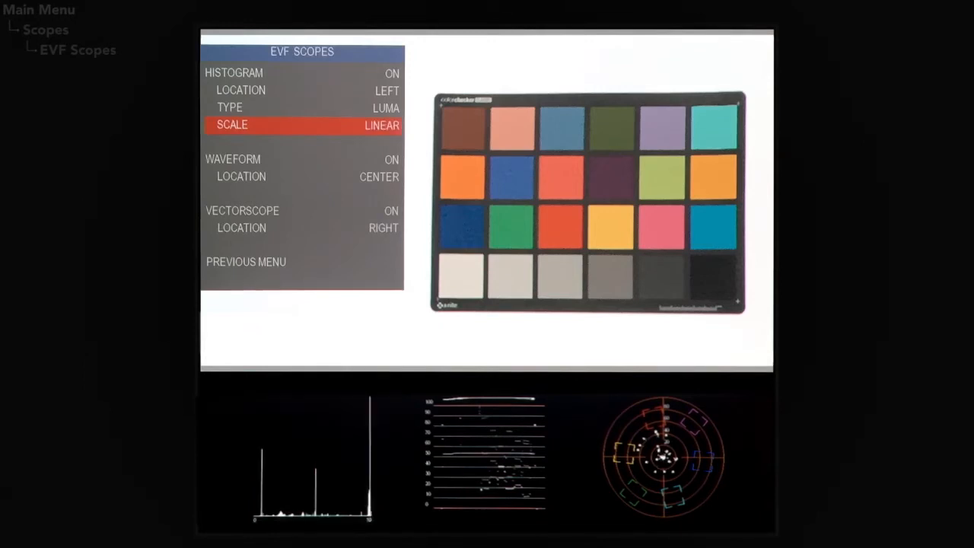
{"action": "key", "text": "down"}
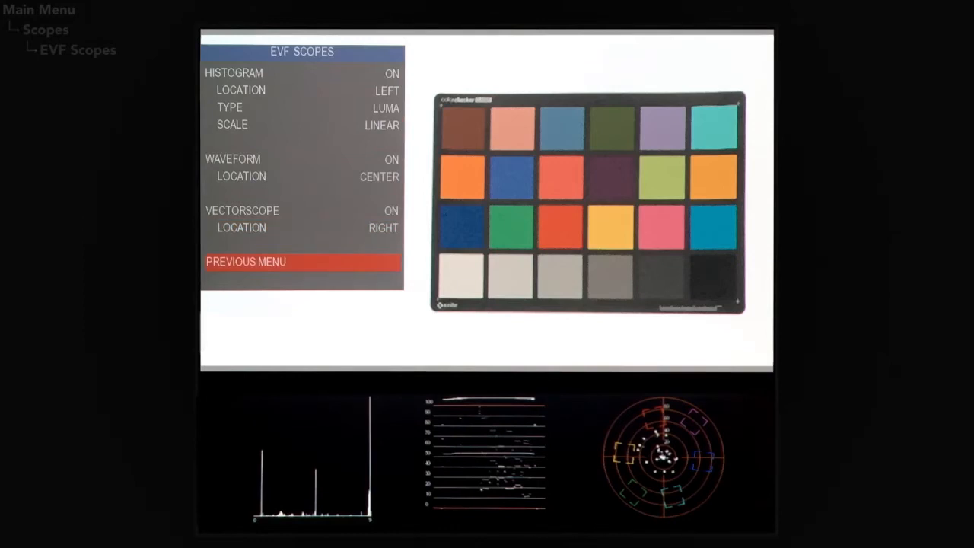
{"action": "left_click", "coordinate": [246, 261]}
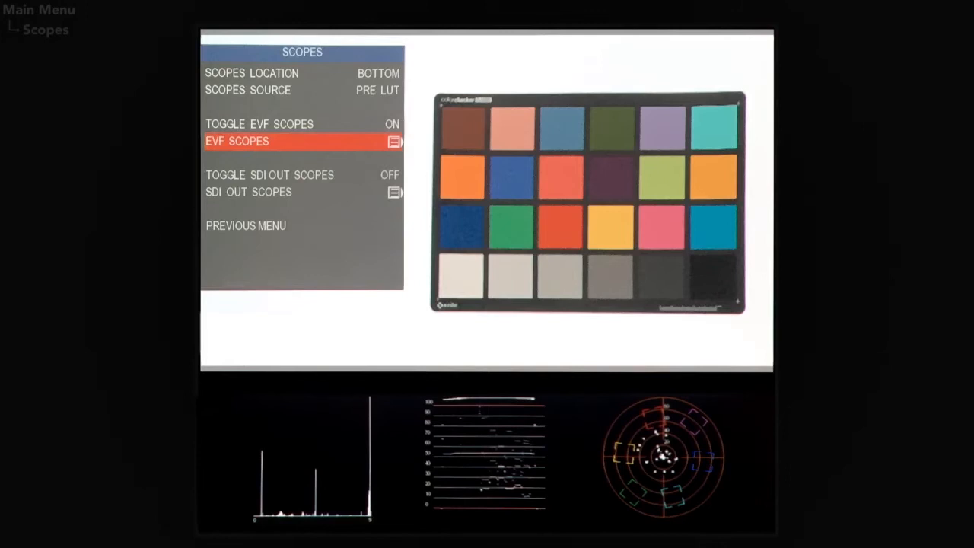
{"action": "left_click", "coordinate": [246, 226]}
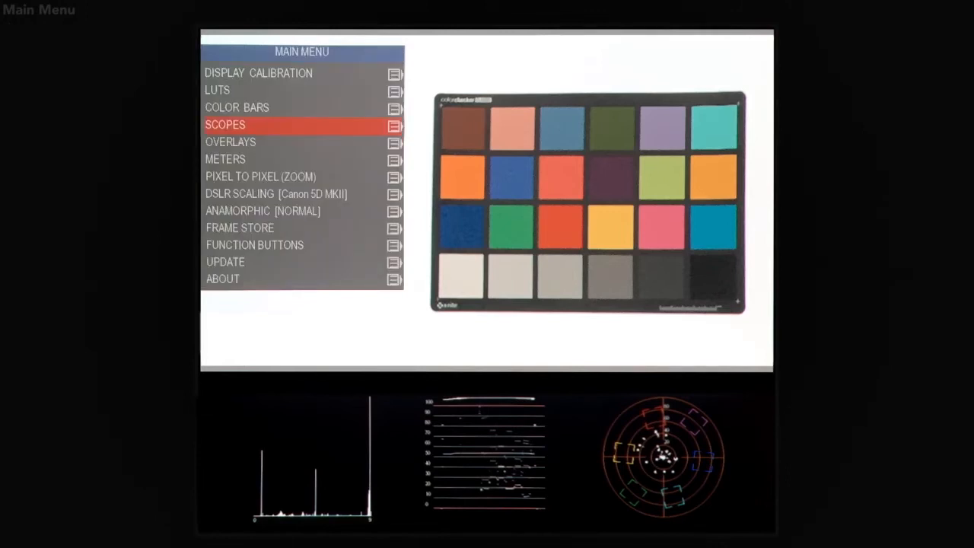
Step: Enable red-line focus peaking, trying black and settling on green at level 3
{"action": "left_click", "coordinate": [231, 141]}
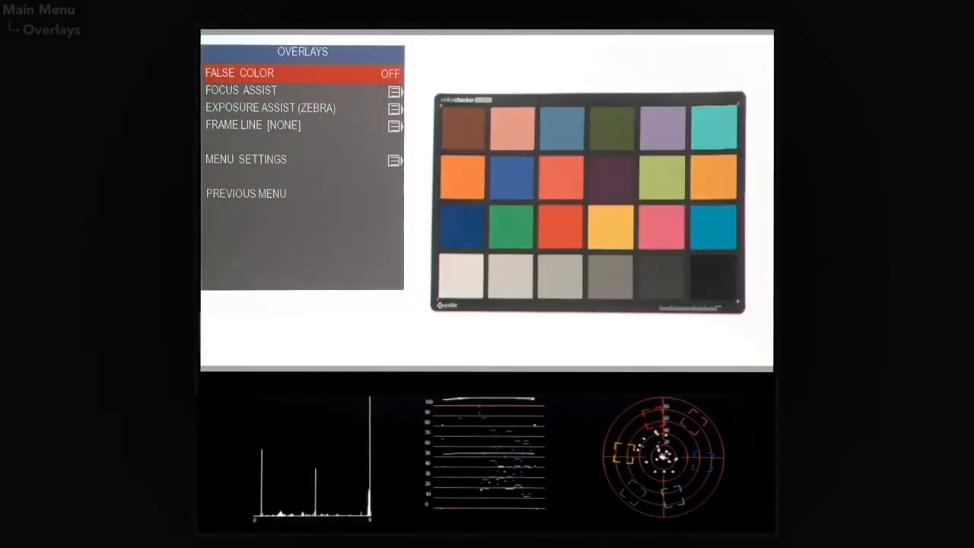
{"action": "left_click", "coordinate": [241, 90]}
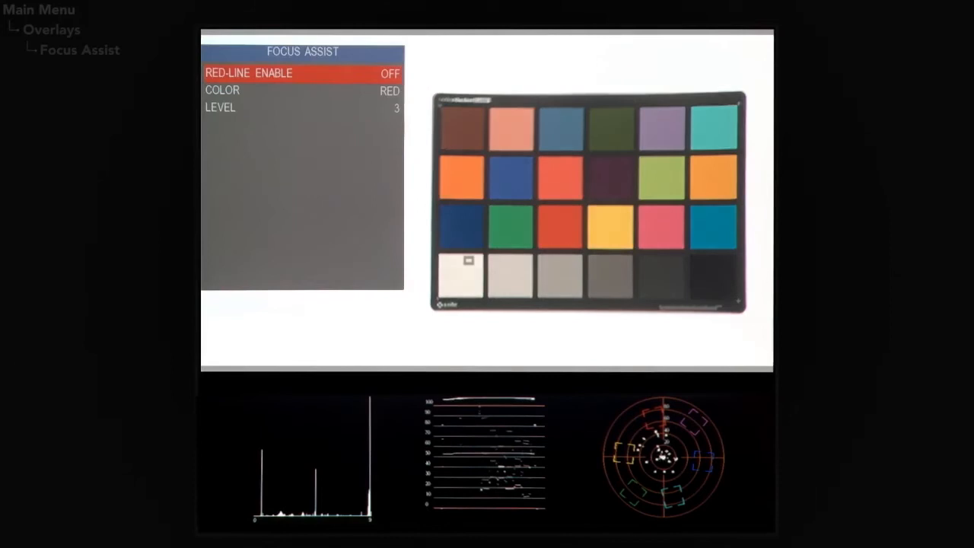
{"action": "left_click", "coordinate": [303, 73]}
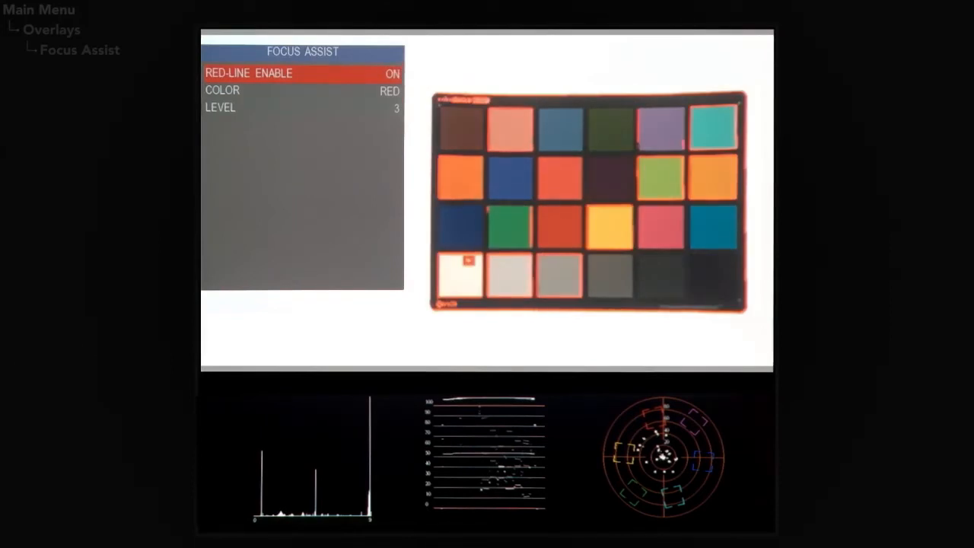
{"action": "key", "text": "Down"}
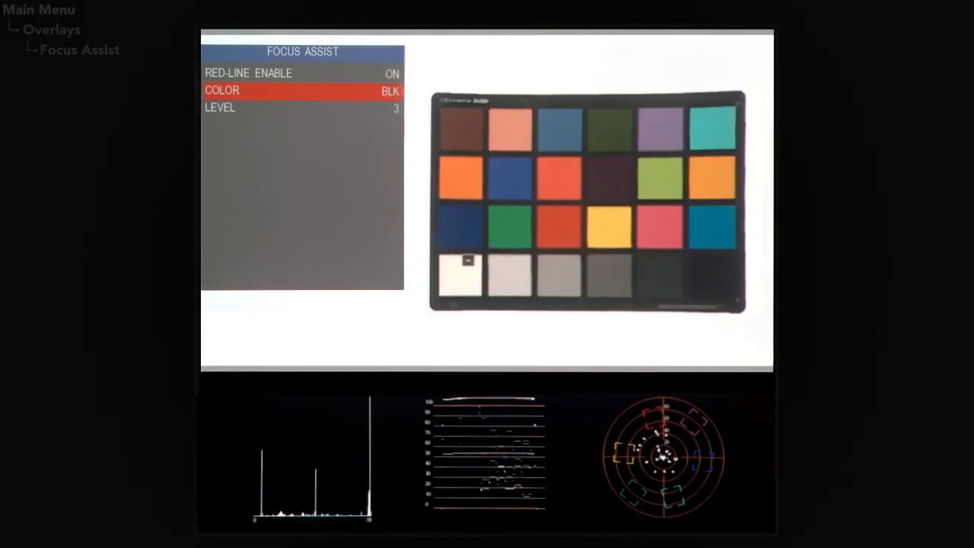
{"action": "left_click", "coordinate": [390, 90]}
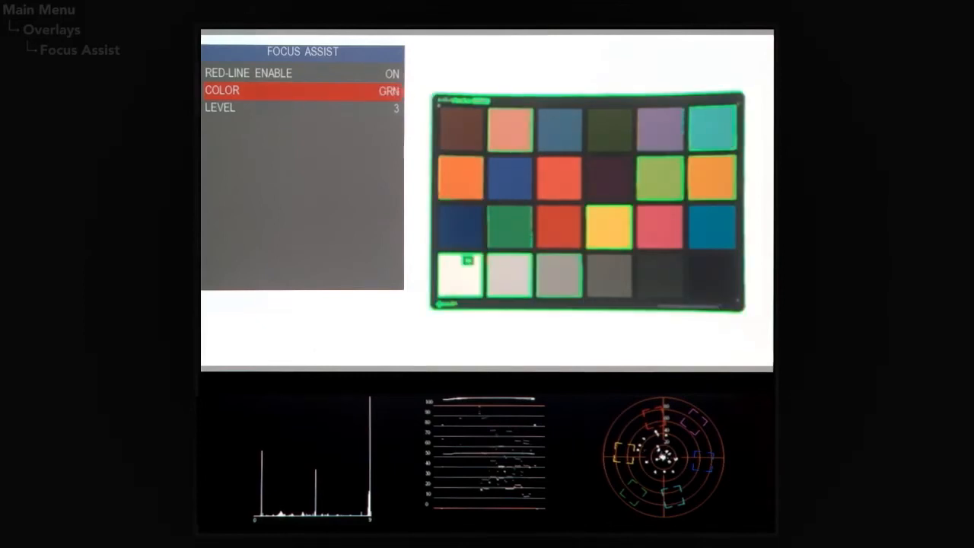
{"action": "left_click", "coordinate": [389, 90]}
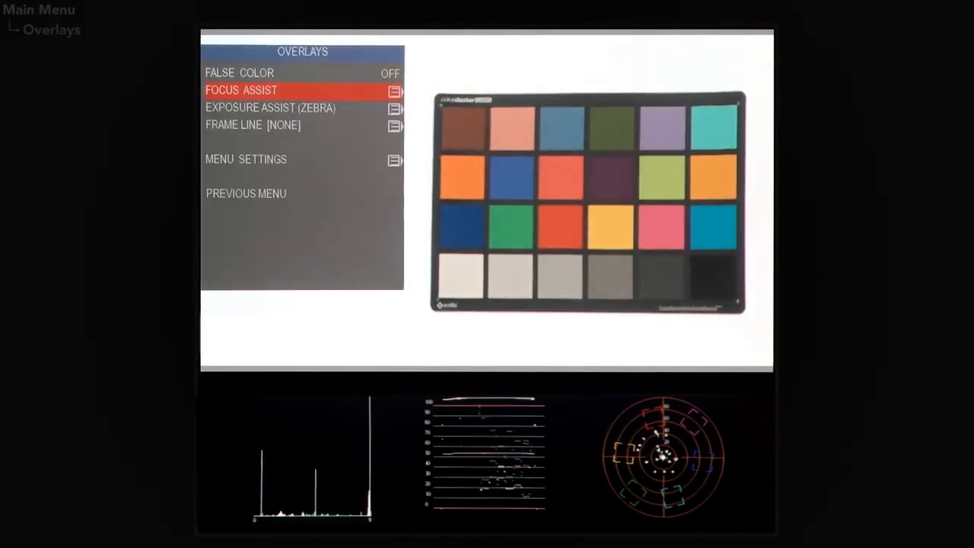
{"action": "left_click", "coordinate": [271, 108]}
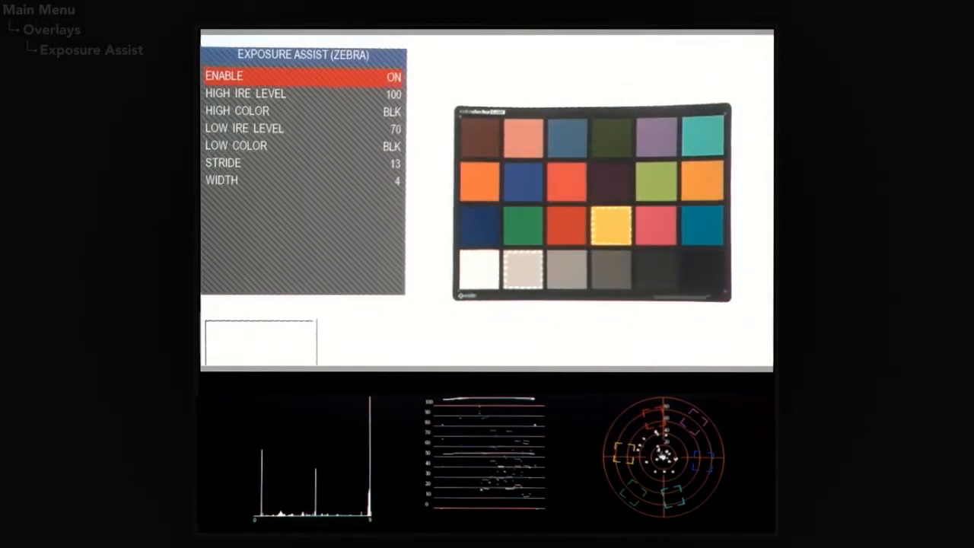
Step: Try zebra high colour blue, keep black, check stride 13, and exit to Overlays
{"action": "key", "text": "Down"}
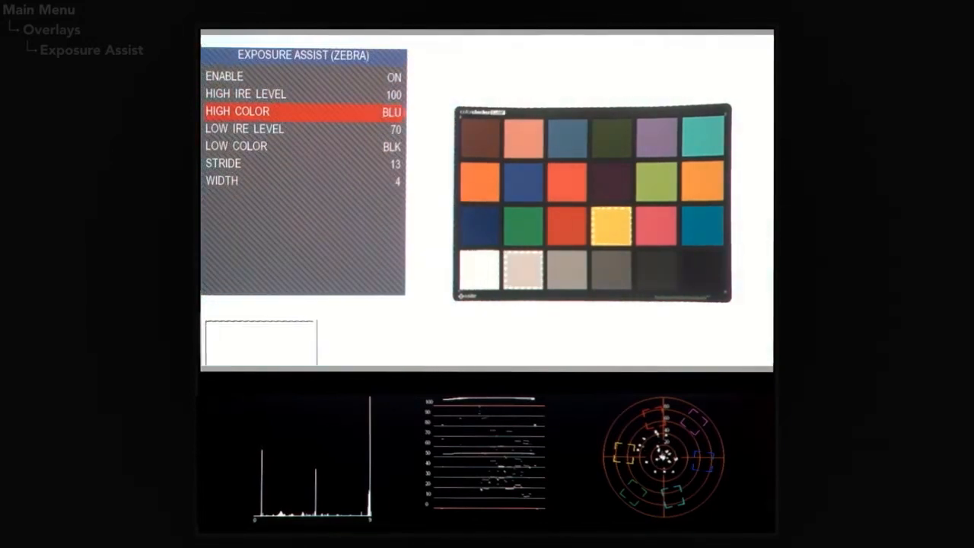
{"action": "left_click", "coordinate": [391, 112]}
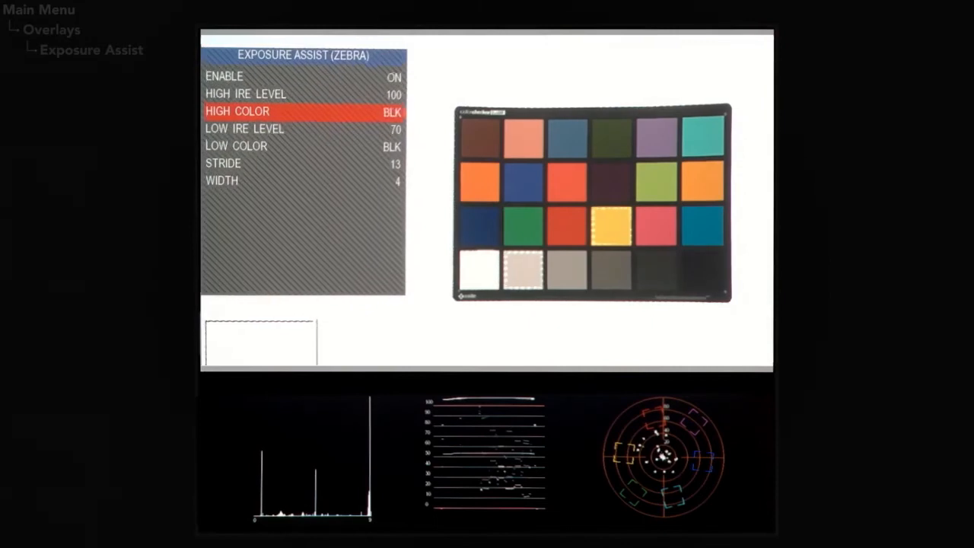
{"action": "key", "text": "Down"}
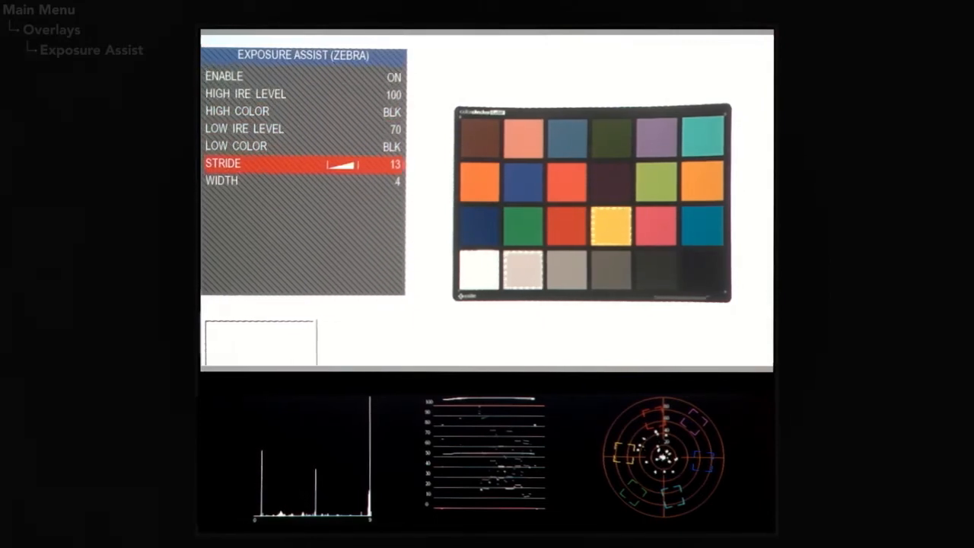
{"action": "key", "text": "Down"}
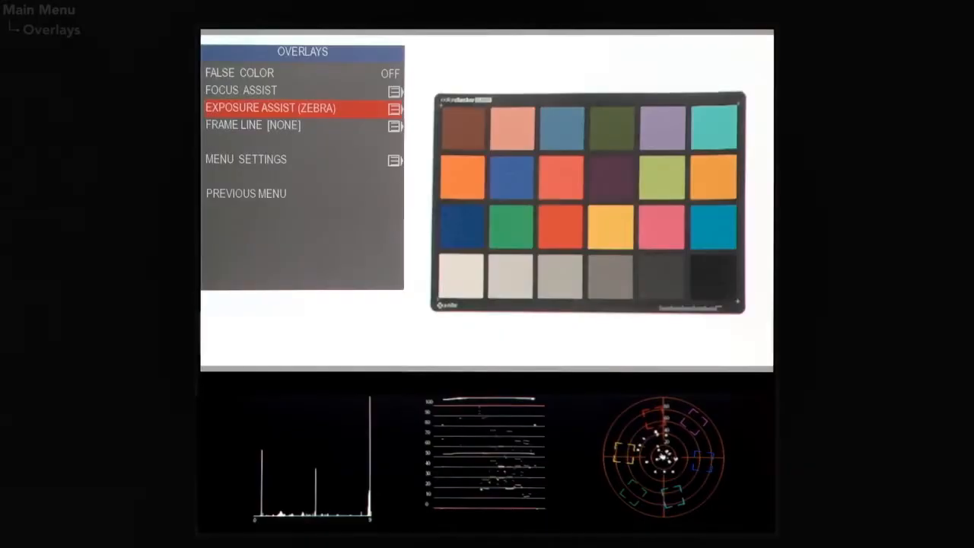
{"action": "left_click", "coordinate": [253, 124]}
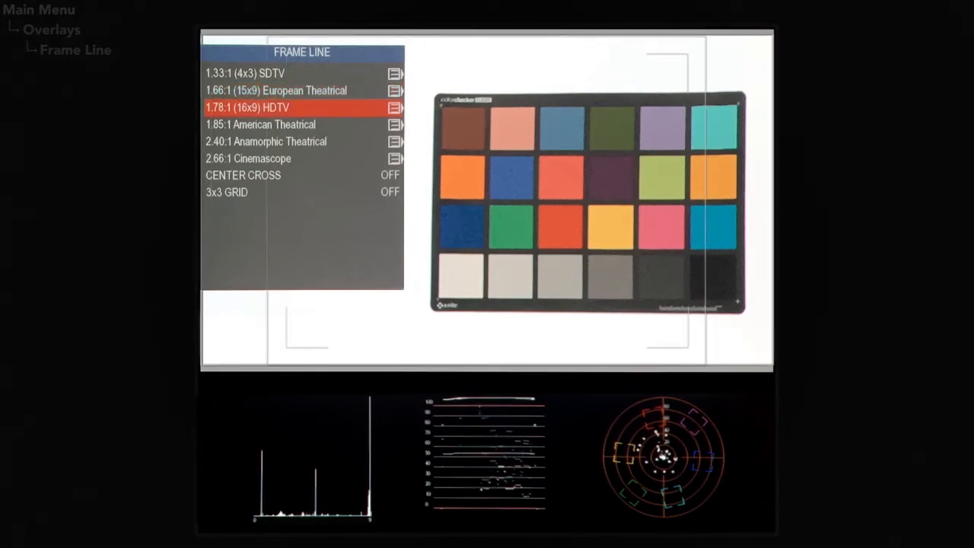
{"action": "key", "text": "down"}
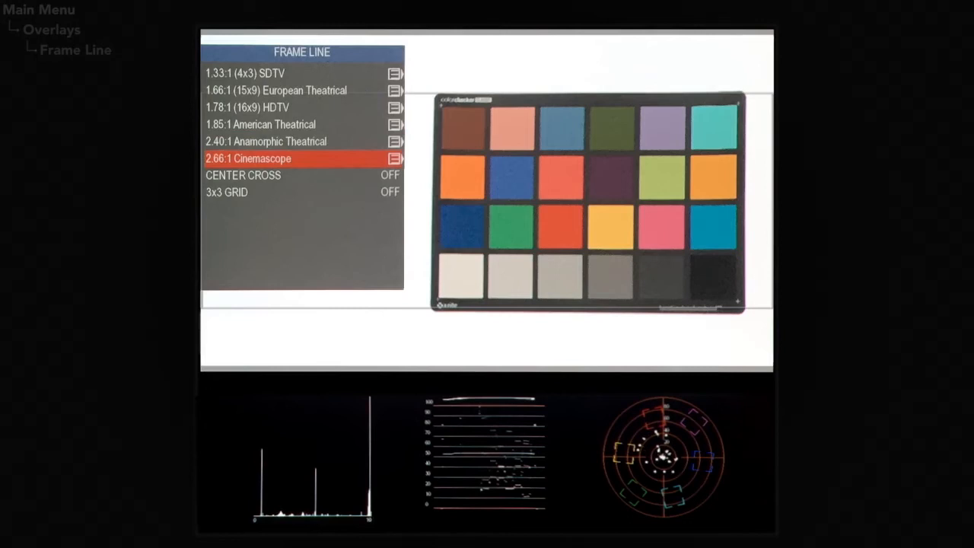
{"action": "left_click", "coordinate": [301, 175]}
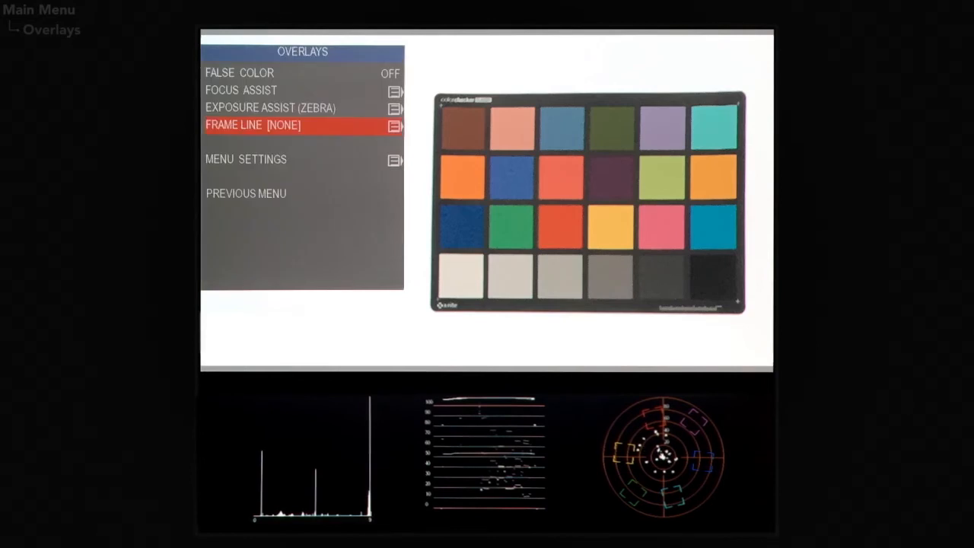
Step: View menu location upper-left and transparency 0, then return to the main menu
{"action": "left_click", "coordinate": [246, 159]}
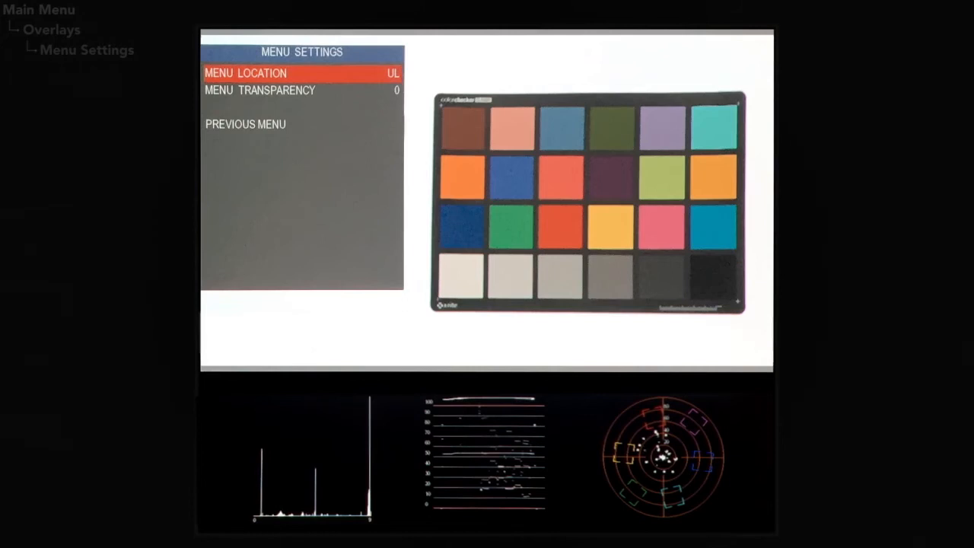
{"action": "key", "text": "down"}
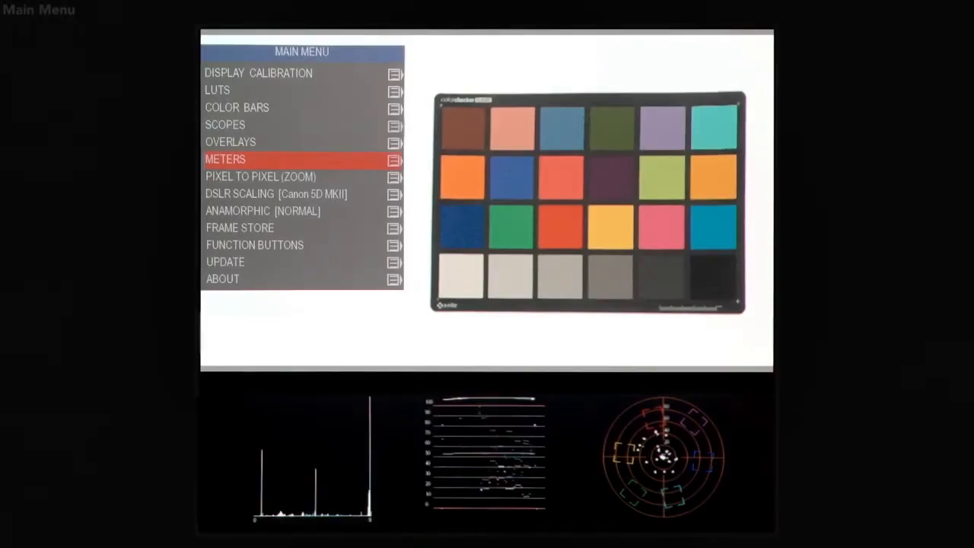
Step: Keep audio meters at lower left and turn on the battery indicator at lower right
{"action": "left_click", "coordinate": [225, 159]}
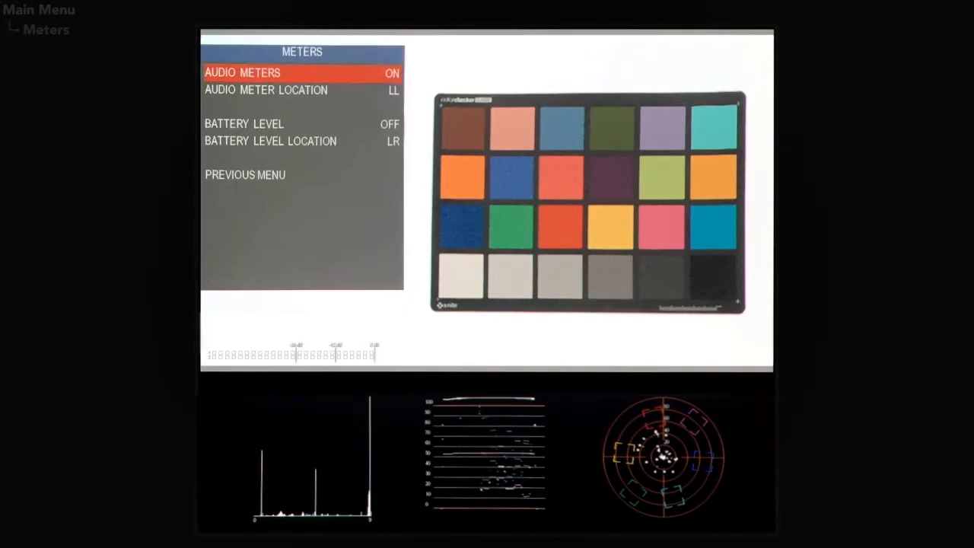
{"action": "key", "text": "Down"}
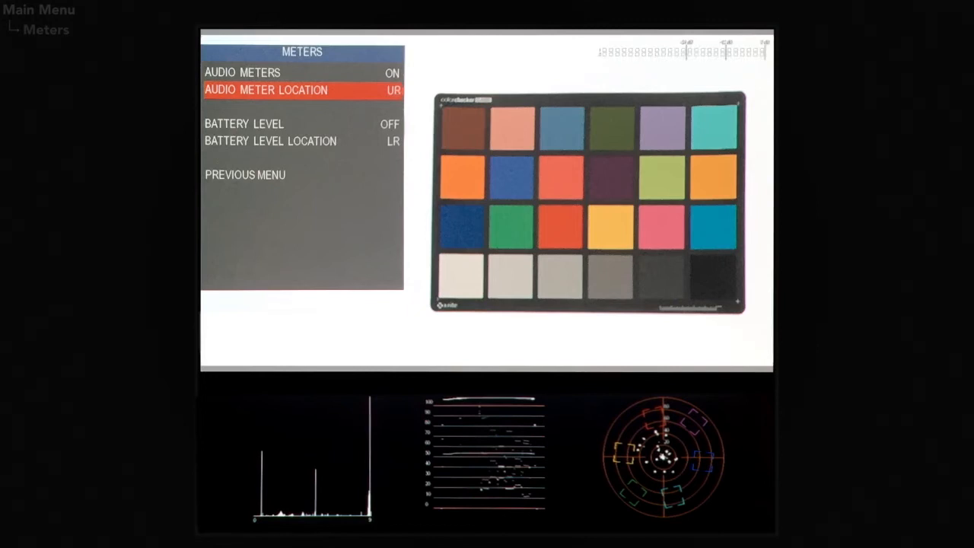
{"action": "left_click", "coordinate": [381, 90]}
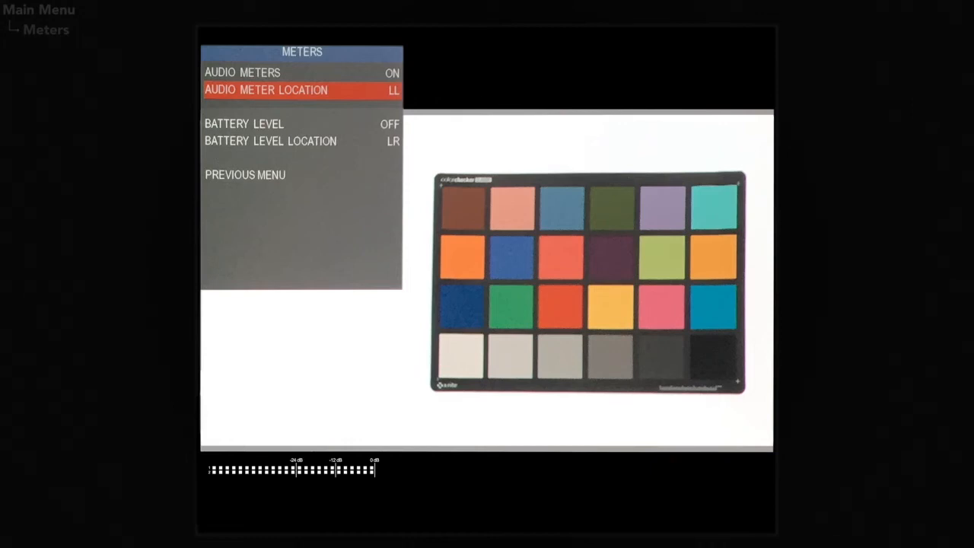
{"action": "key", "text": "Down"}
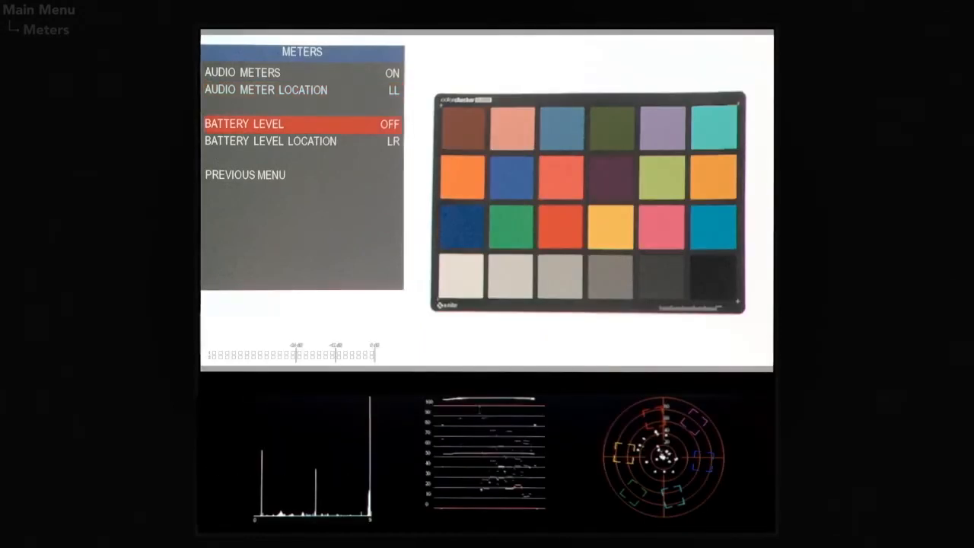
{"action": "left_click", "coordinate": [389, 123]}
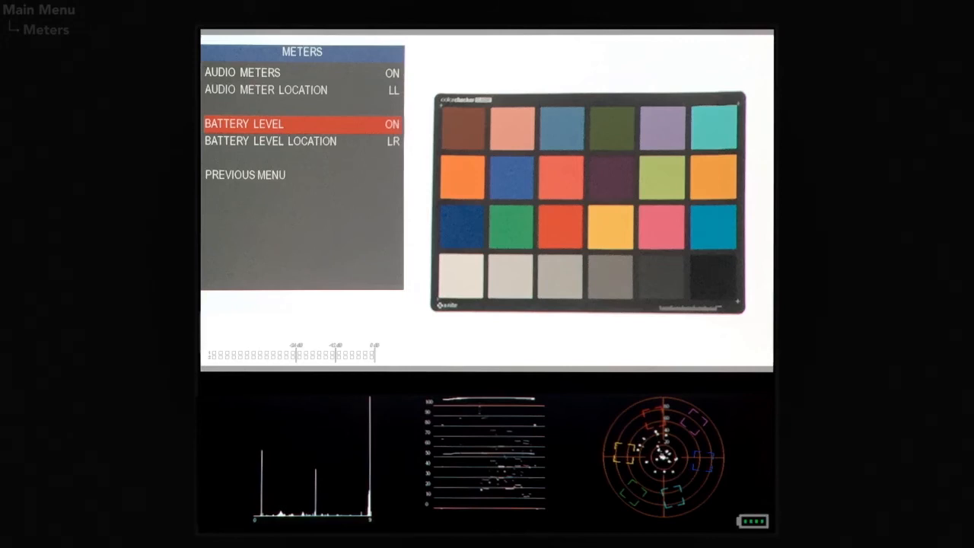
{"action": "key", "text": "Down"}
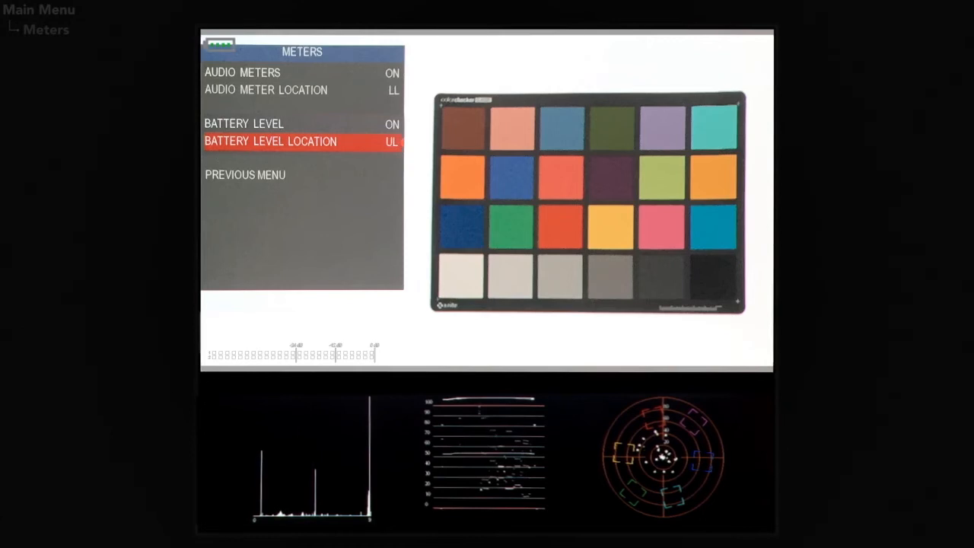
{"action": "left_click", "coordinate": [392, 141]}
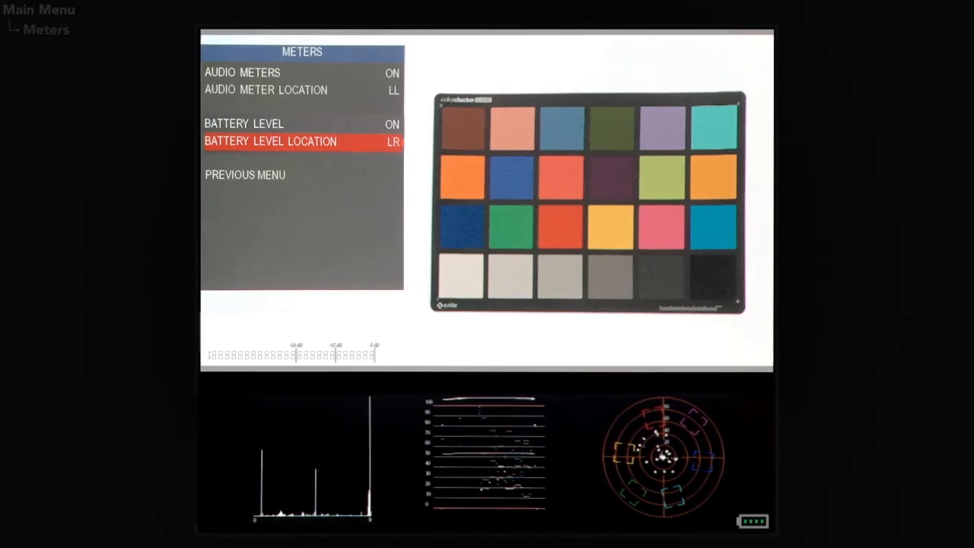
{"action": "left_click", "coordinate": [245, 174]}
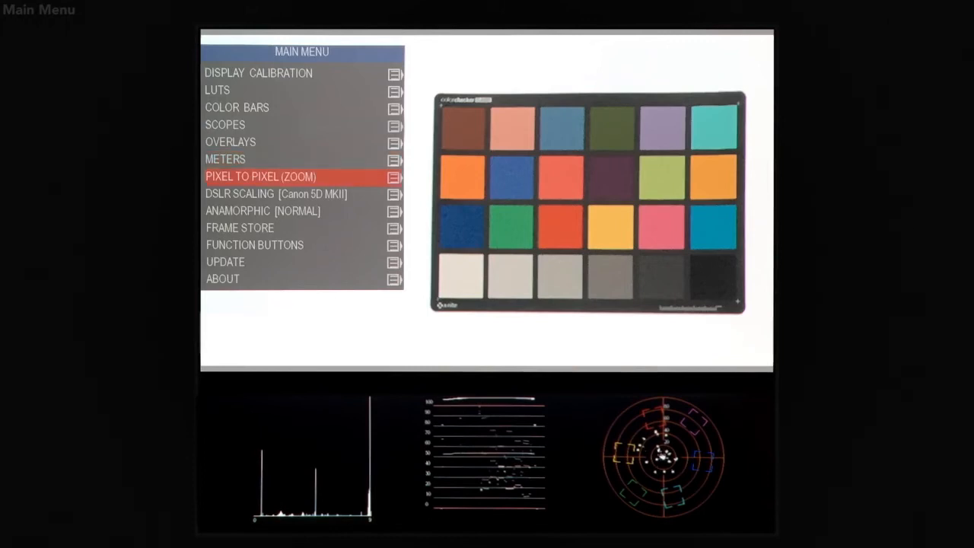
Step: Enable pixel-to-pixel zoom and raise its pan rate from 5 to 11
{"action": "left_click", "coordinate": [260, 176]}
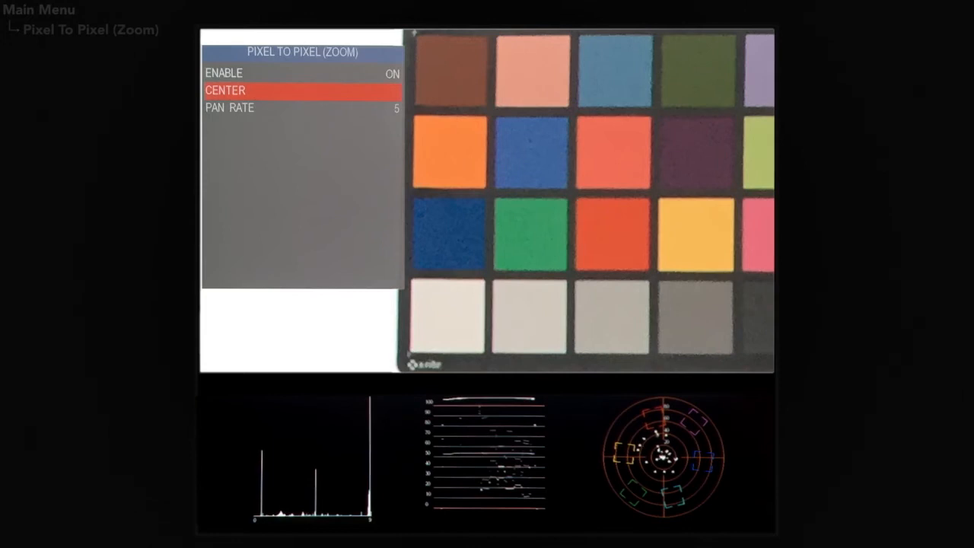
{"action": "key", "text": "Down"}
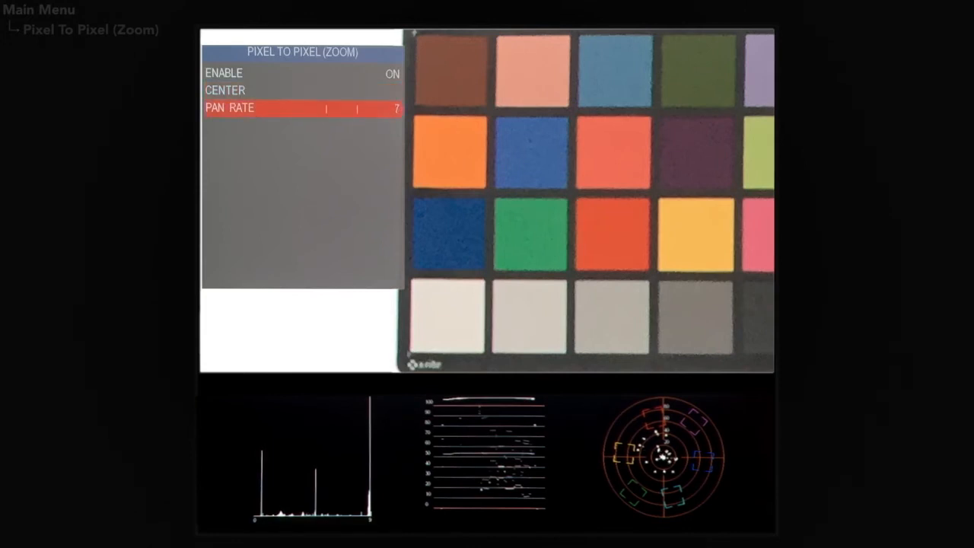
{"action": "left_click", "coordinate": [358, 108]}
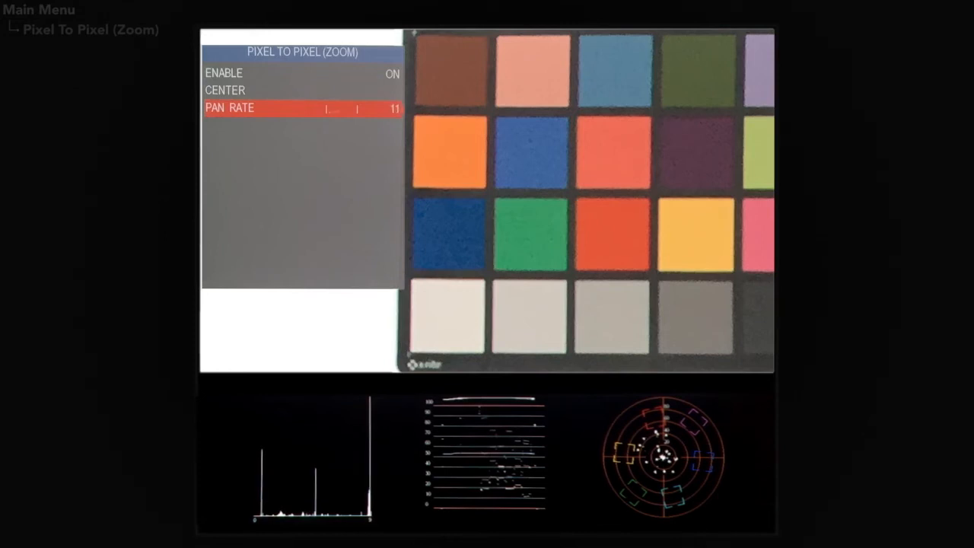
{"action": "left_click", "coordinate": [342, 109]}
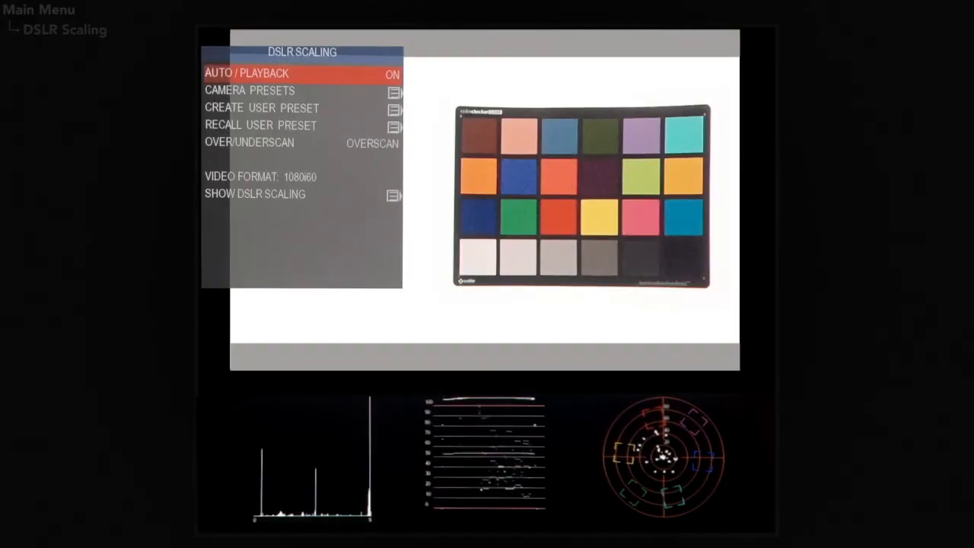
Step: Turn off automatic DSLR scaling and browse the Create and Recall User Preset options
{"action": "left_click", "coordinate": [249, 90]}
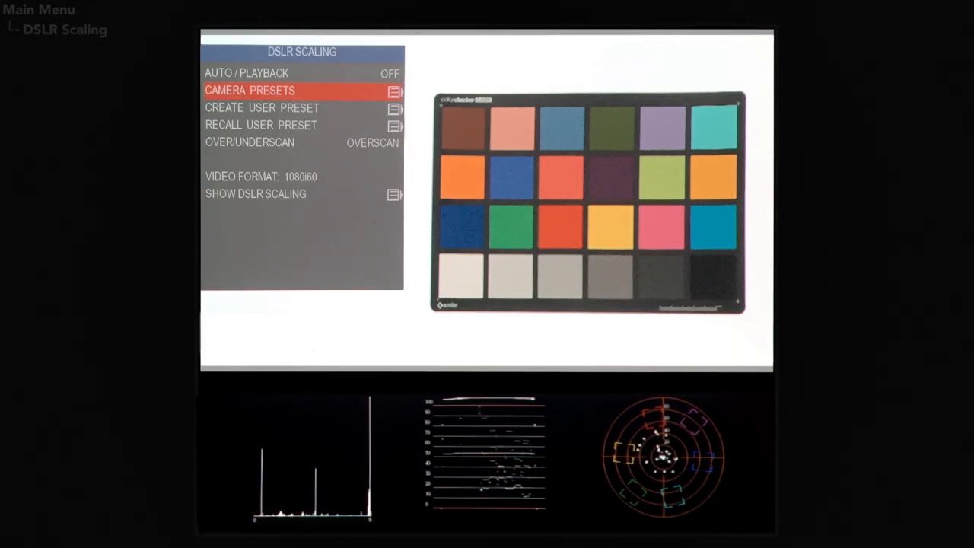
{"action": "key", "text": "Down"}
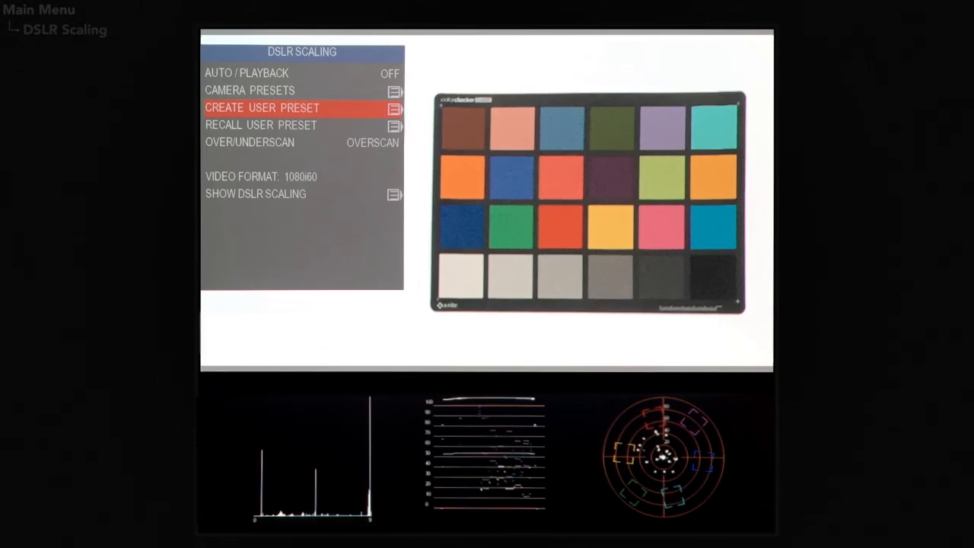
{"action": "left_click", "coordinate": [262, 107]}
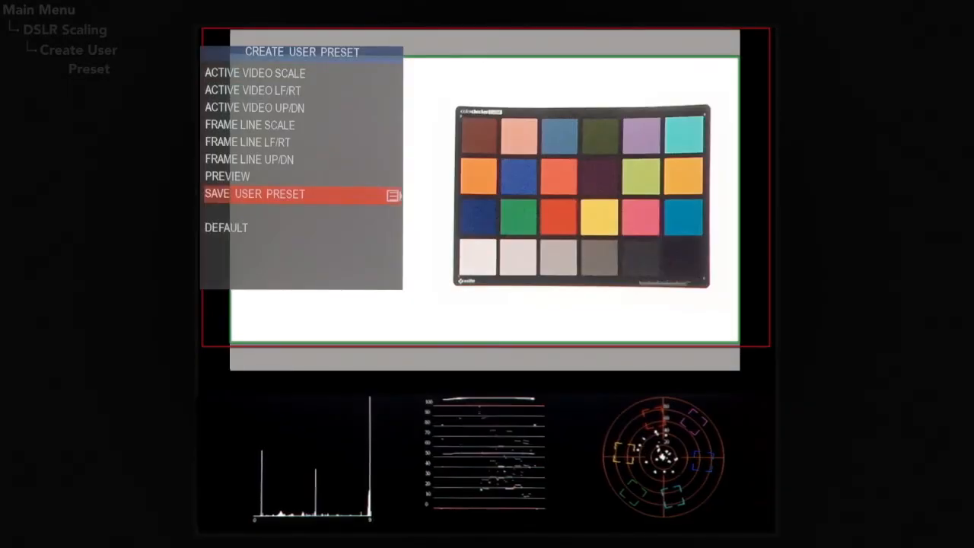
{"action": "left_click", "coordinate": [255, 193]}
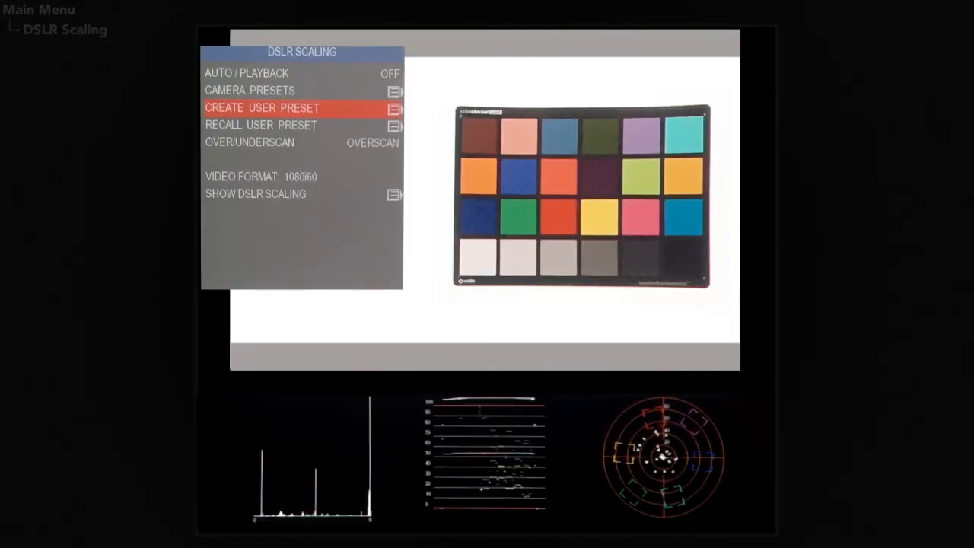
{"action": "left_click", "coordinate": [260, 125]}
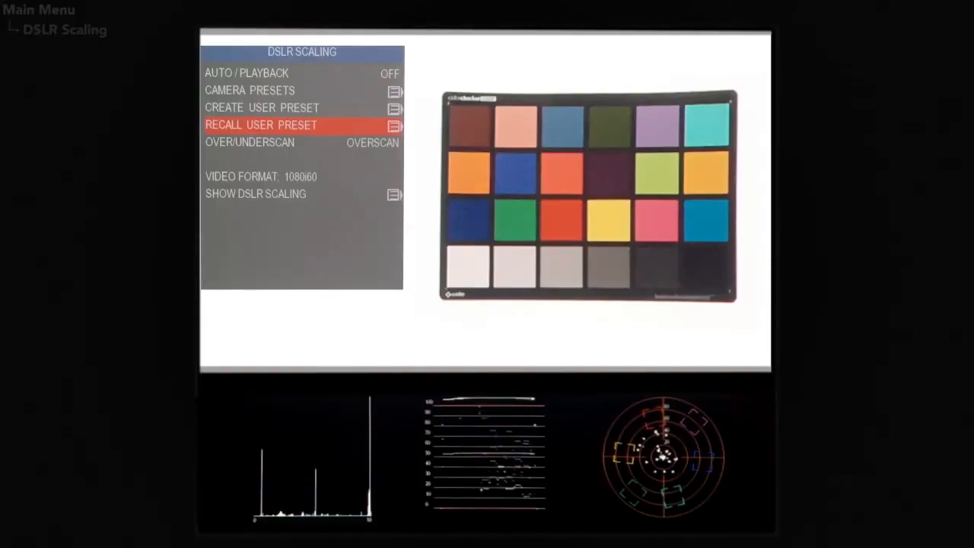
Step: Try Underscan, keep Overscan, and show the Canon 5D MKII scaling summary
{"action": "key", "text": "Down"}
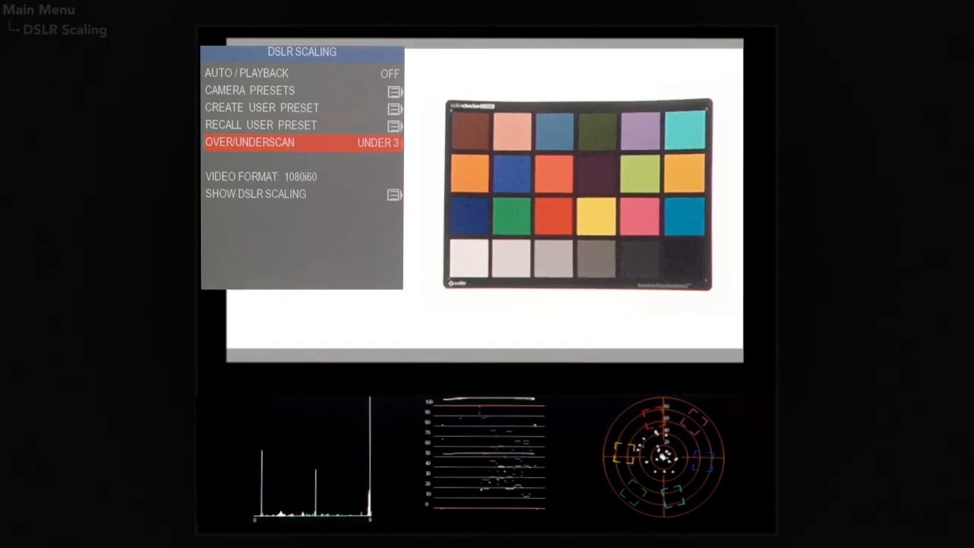
{"action": "left_click", "coordinate": [373, 143]}
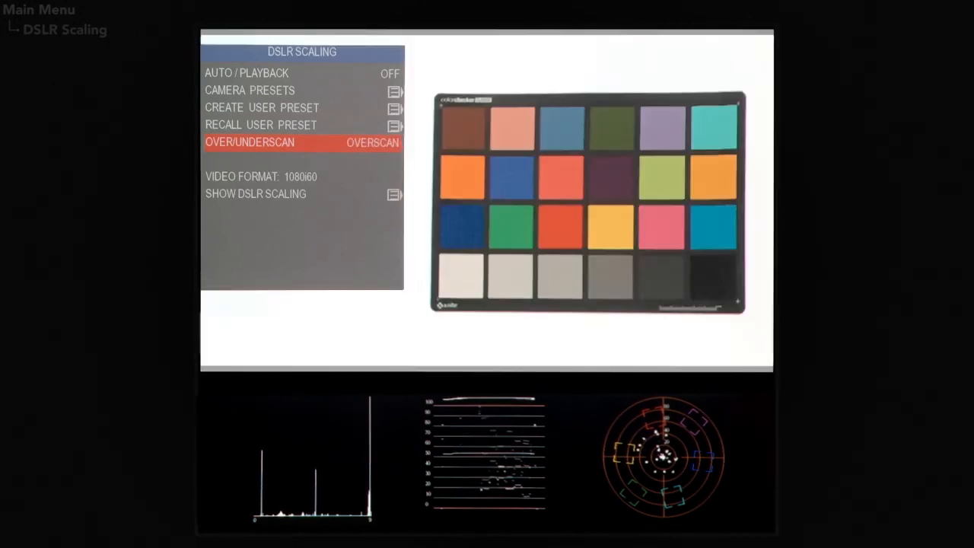
{"action": "left_click", "coordinate": [256, 193]}
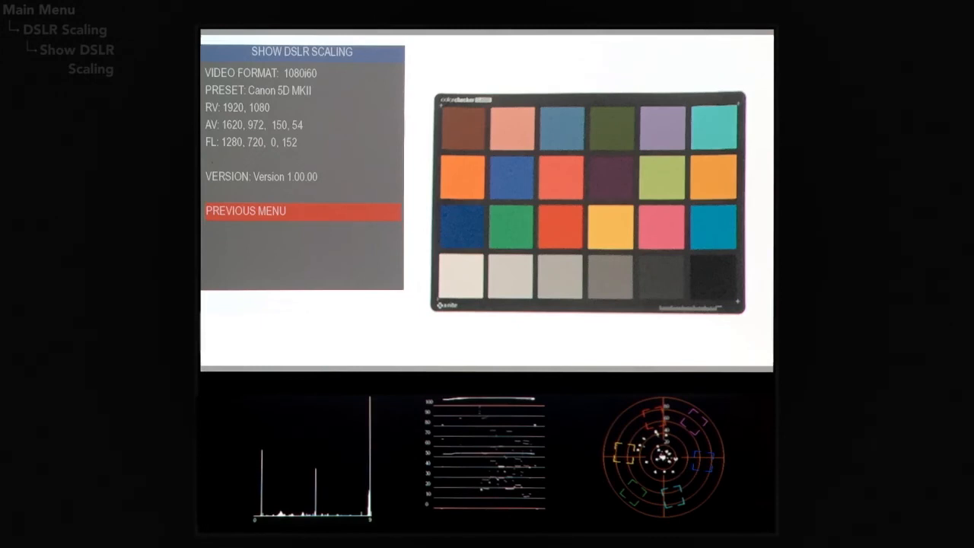
Step: Go back to the Main Menu and step down past Anamorphic to Frame Store
{"action": "left_click", "coordinate": [246, 211]}
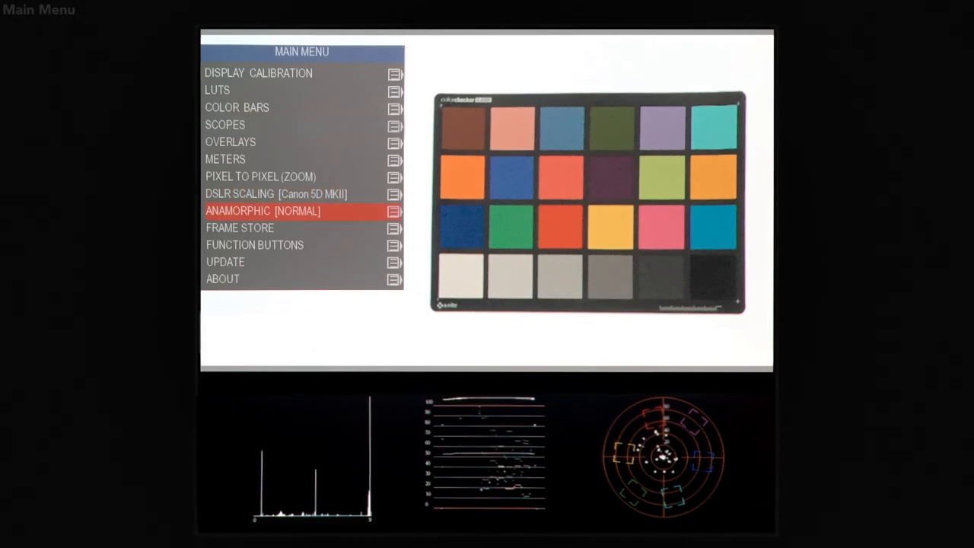
{"action": "left_click", "coordinate": [262, 211]}
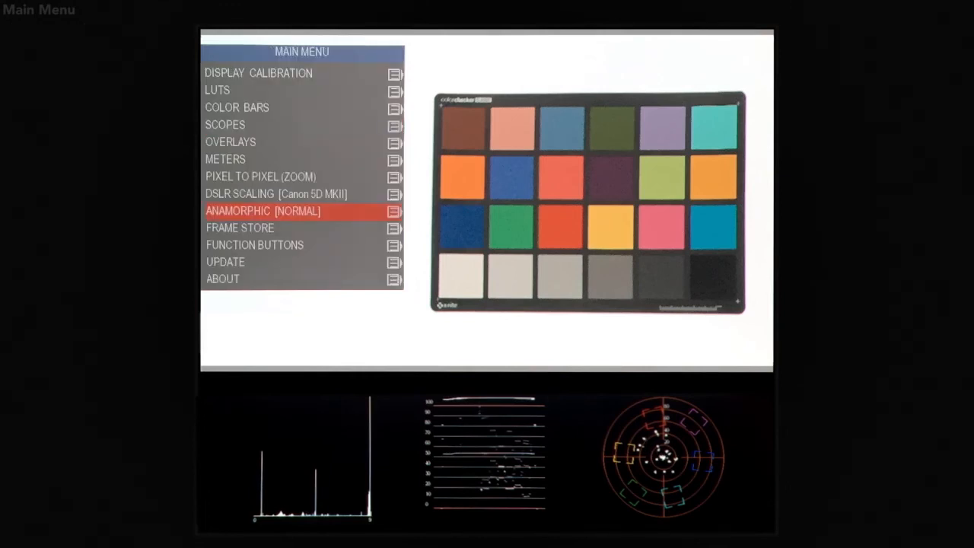
{"action": "key", "text": "Down"}
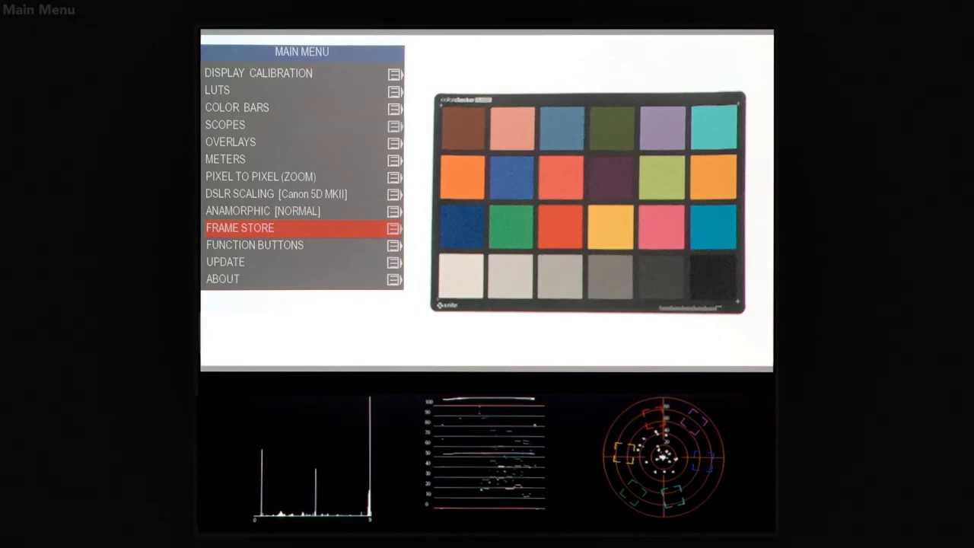
Step: In Frame Store, turn the stored-frame Show on, then off again
{"action": "left_click", "coordinate": [240, 228]}
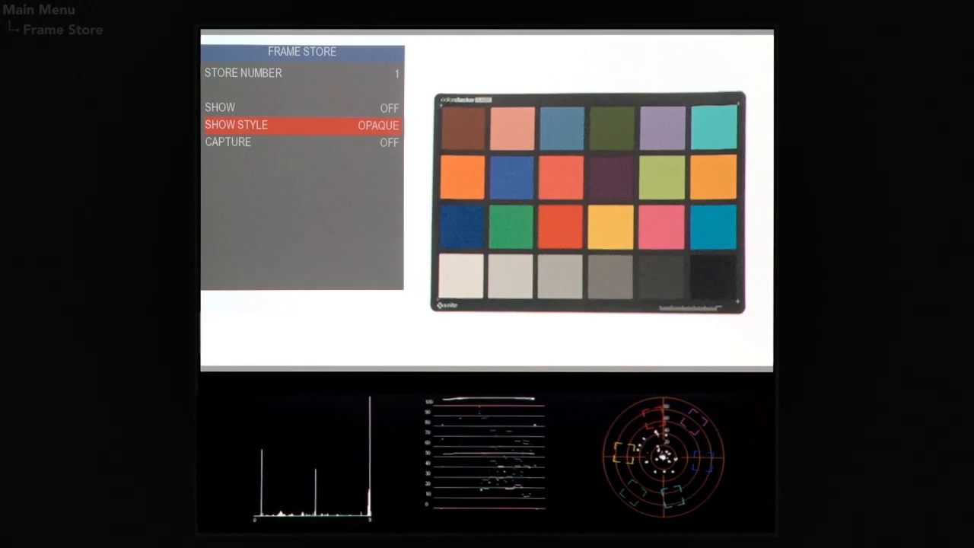
{"action": "key", "text": "Down"}
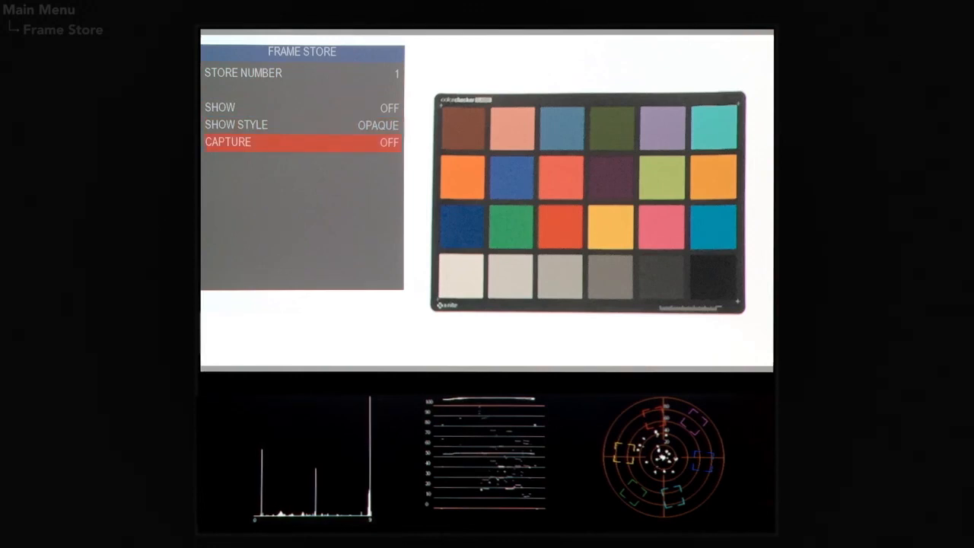
{"action": "left_click", "coordinate": [302, 142]}
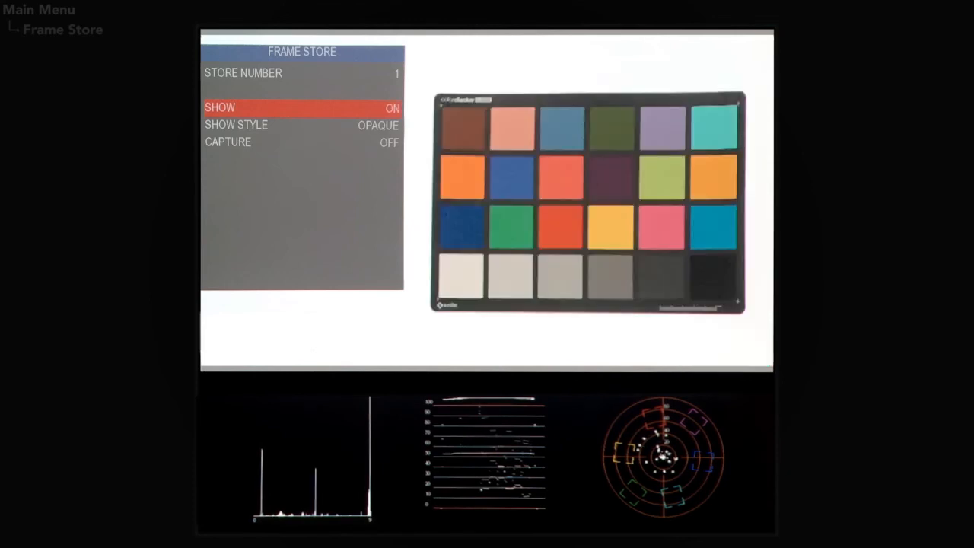
{"action": "left_click", "coordinate": [392, 108]}
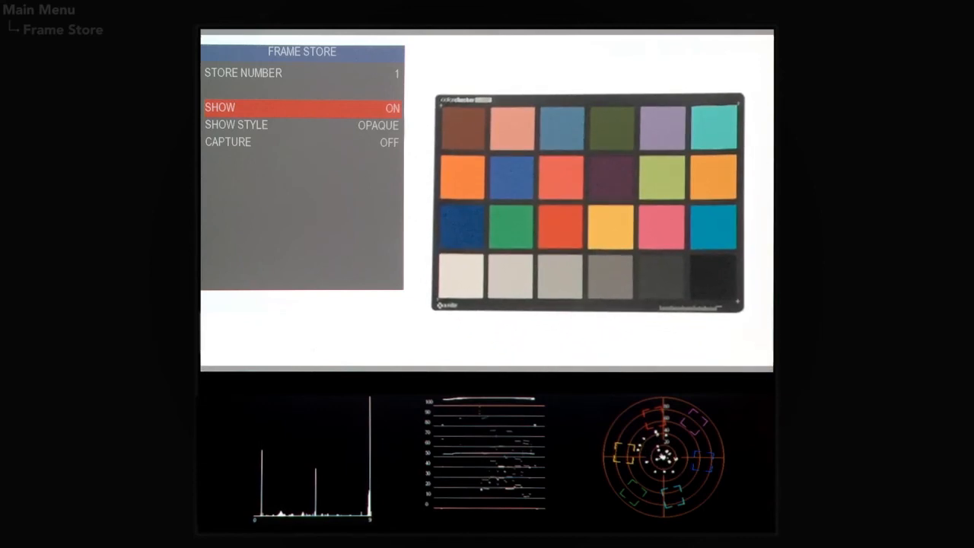
{"action": "left_click", "coordinate": [392, 107]}
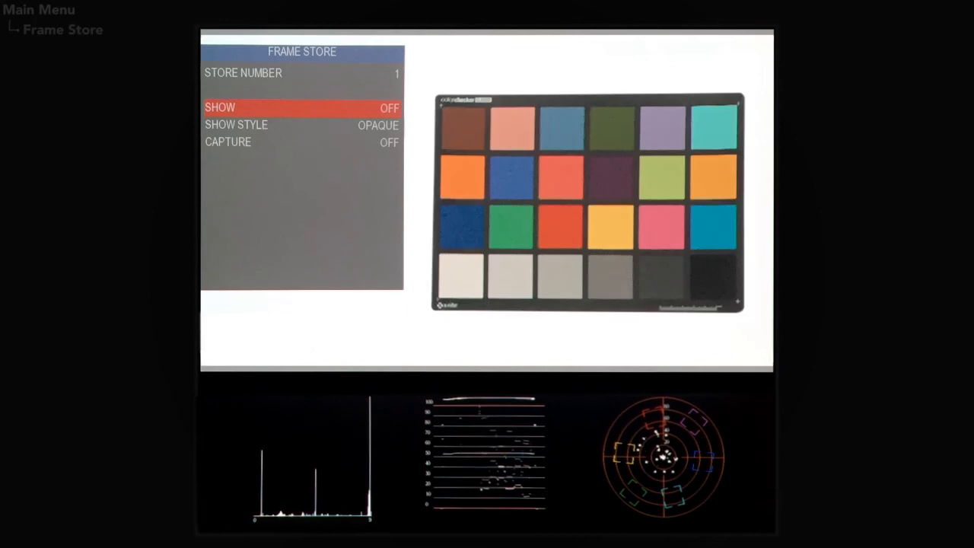
Step: Set the stored-frame Show Style to TRANSP, then view the function button assignments
{"action": "key", "text": "Down"}
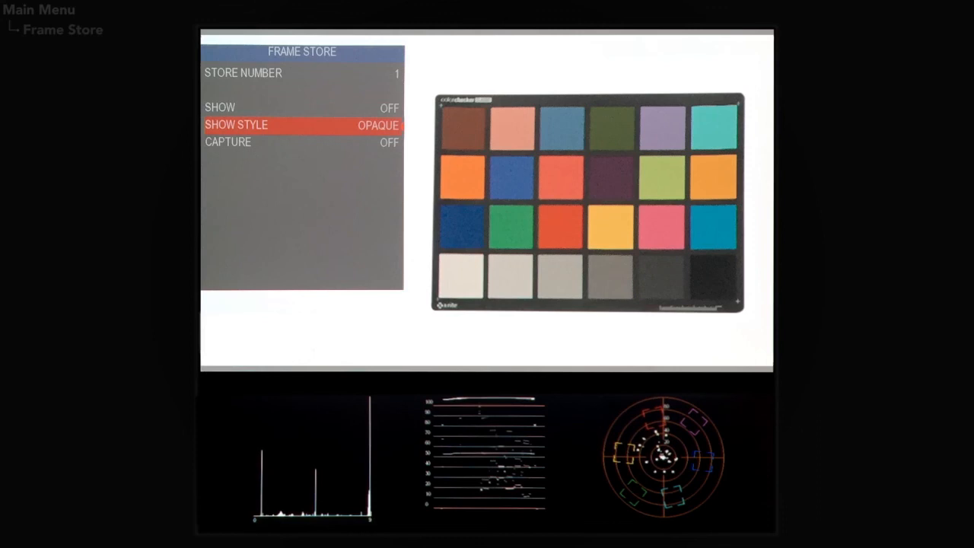
{"action": "left_click", "coordinate": [378, 125]}
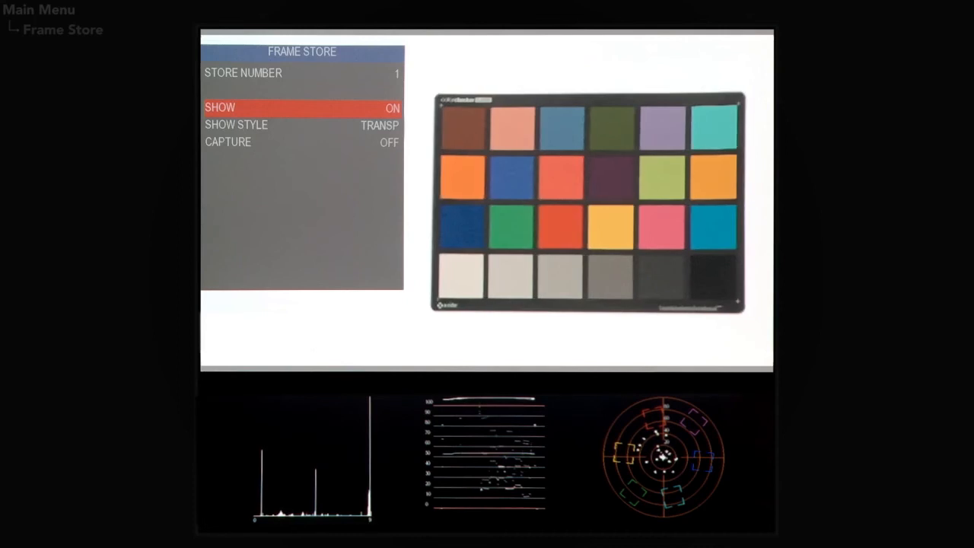
{"action": "left_click", "coordinate": [392, 107]}
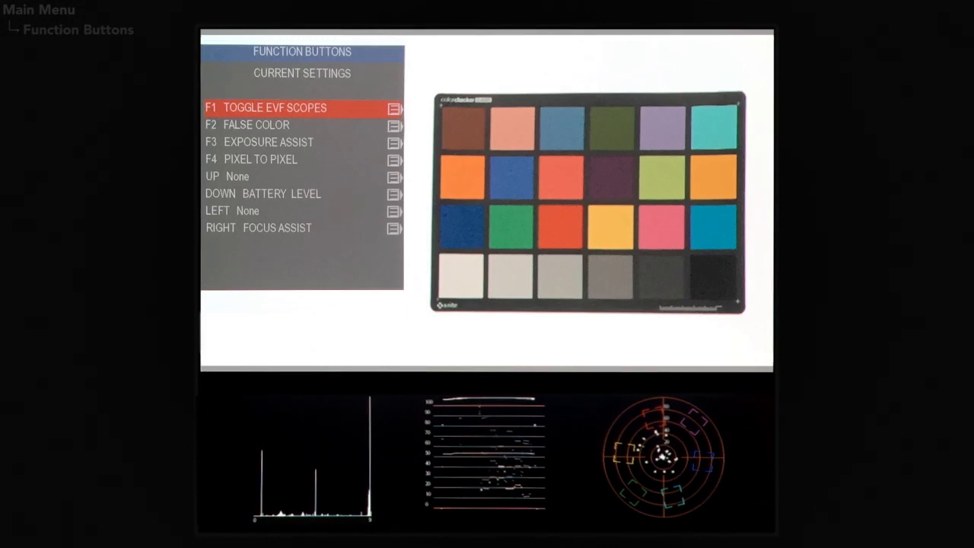
Step: Browse the assignable functions list for the F1 button
{"action": "left_click", "coordinate": [274, 107]}
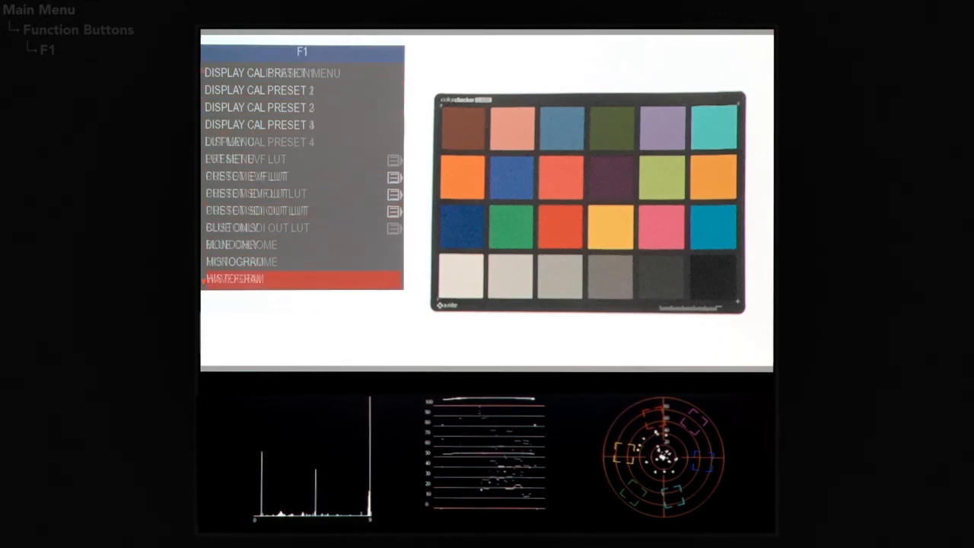
{"action": "scroll", "scroll_direction": "down", "scroll_amount": 3}
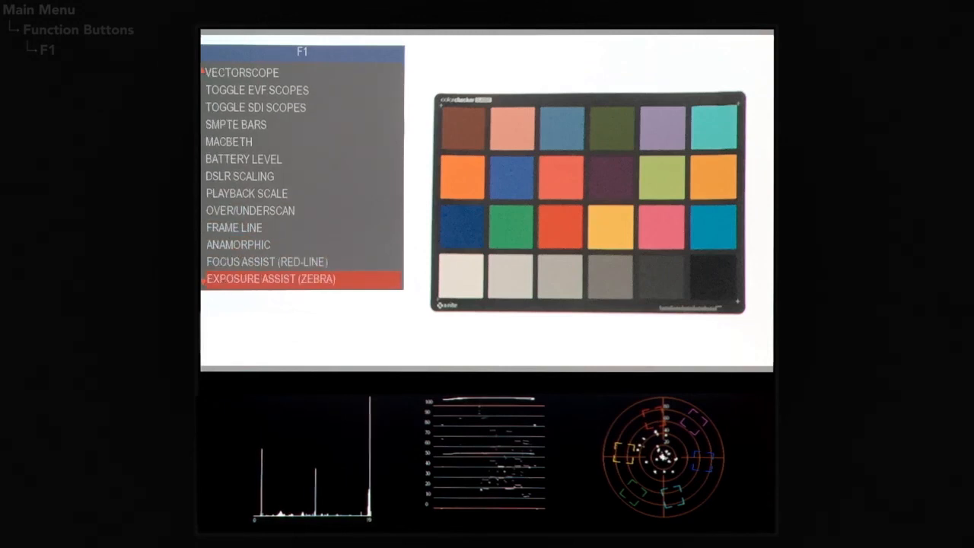
{"action": "scroll", "scroll_direction": "down", "scroll_amount": 3}
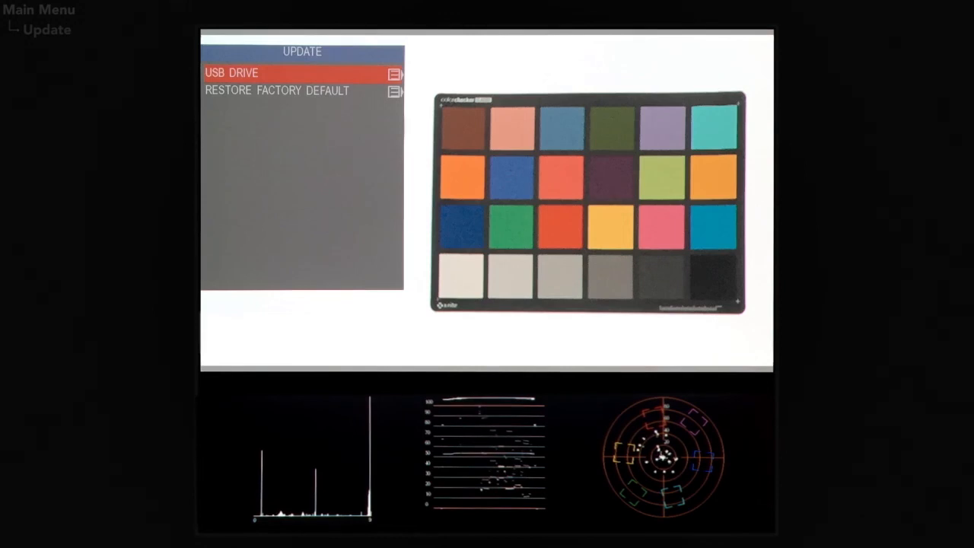
Step: Return to the Main Menu and open About showing firmware 1.00.00
{"action": "key", "text": "Down"}
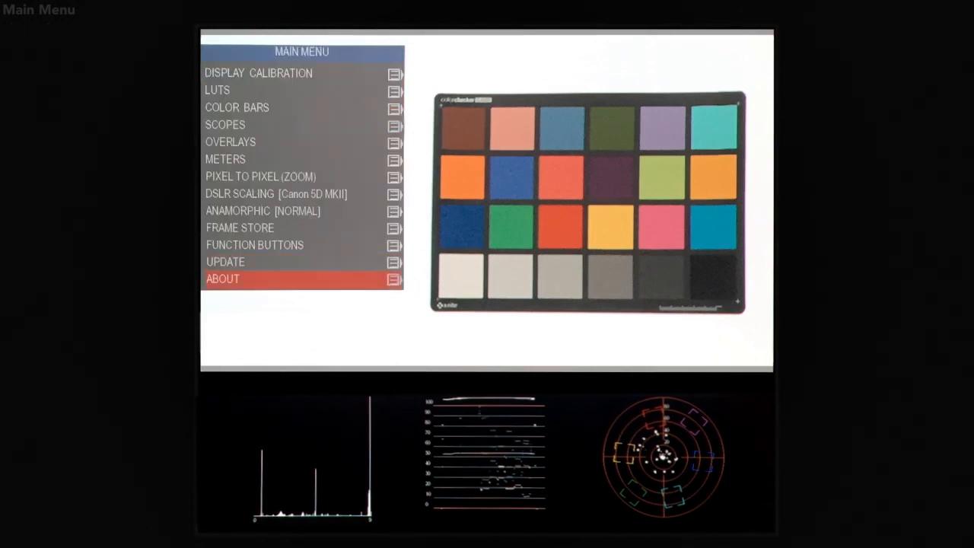
{"action": "left_click", "coordinate": [223, 279]}
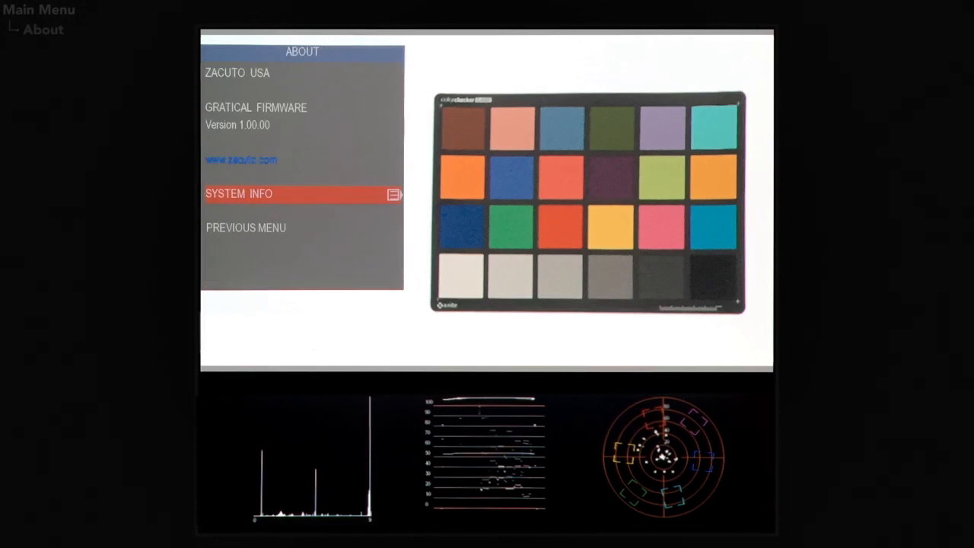